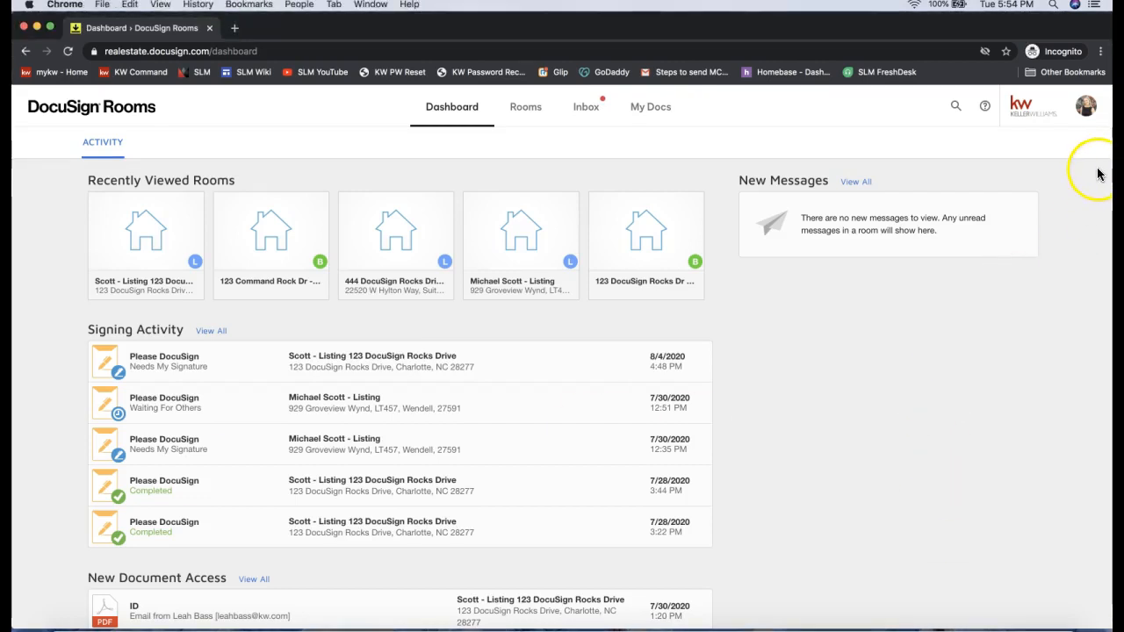
Step: Go to Manage Profile through the account avatar menu at top right
click(1088, 105)
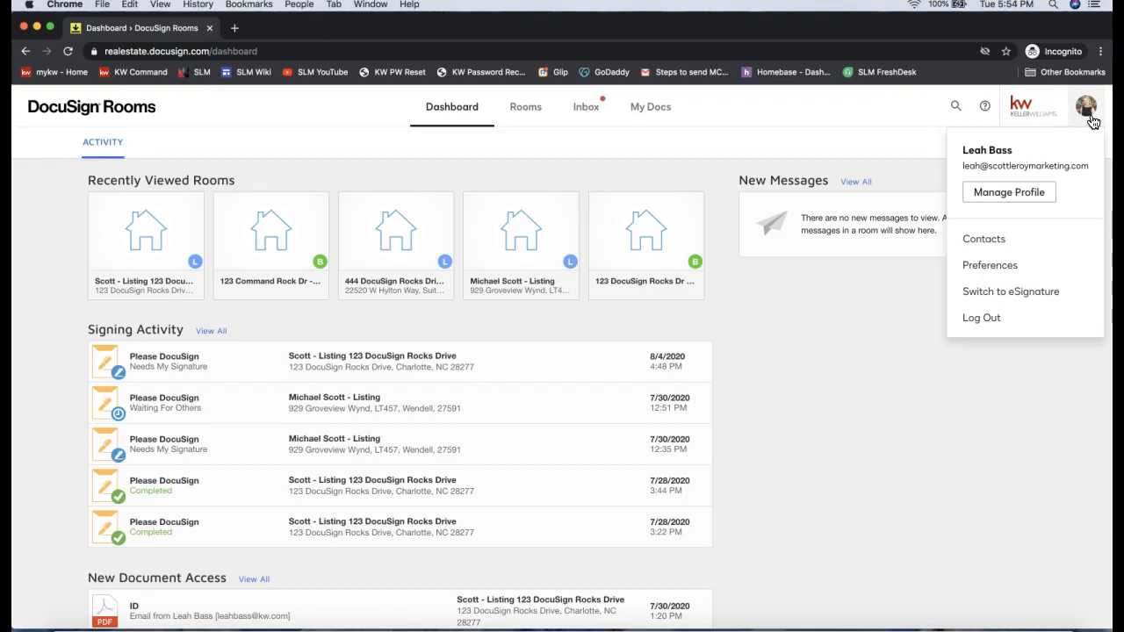
mouse_move(1089, 117)
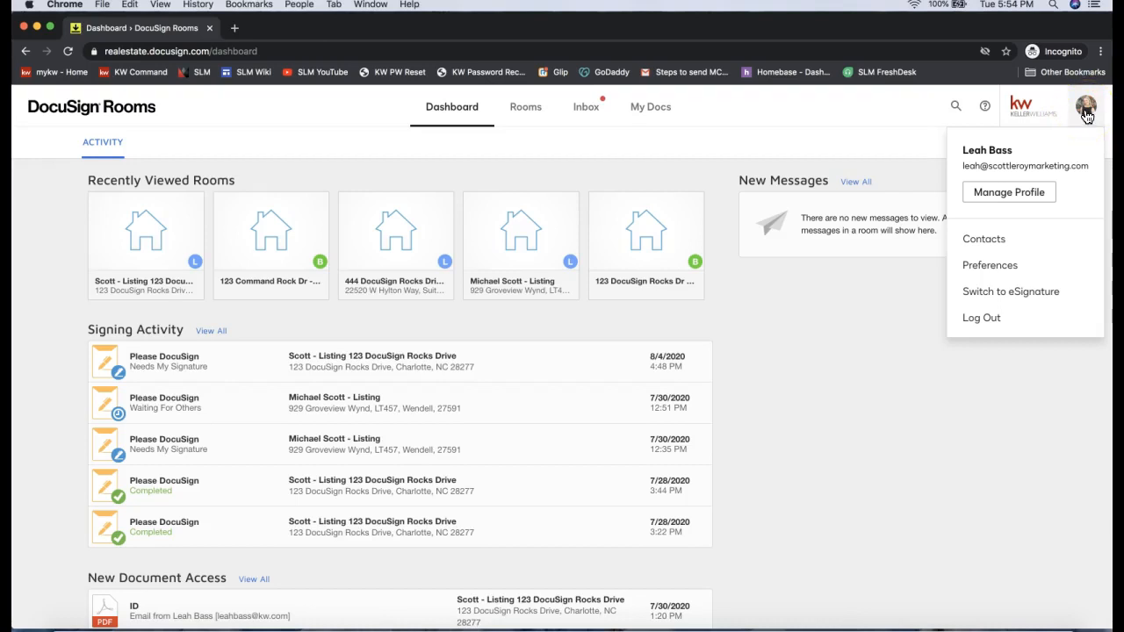
mouse_move(993, 202)
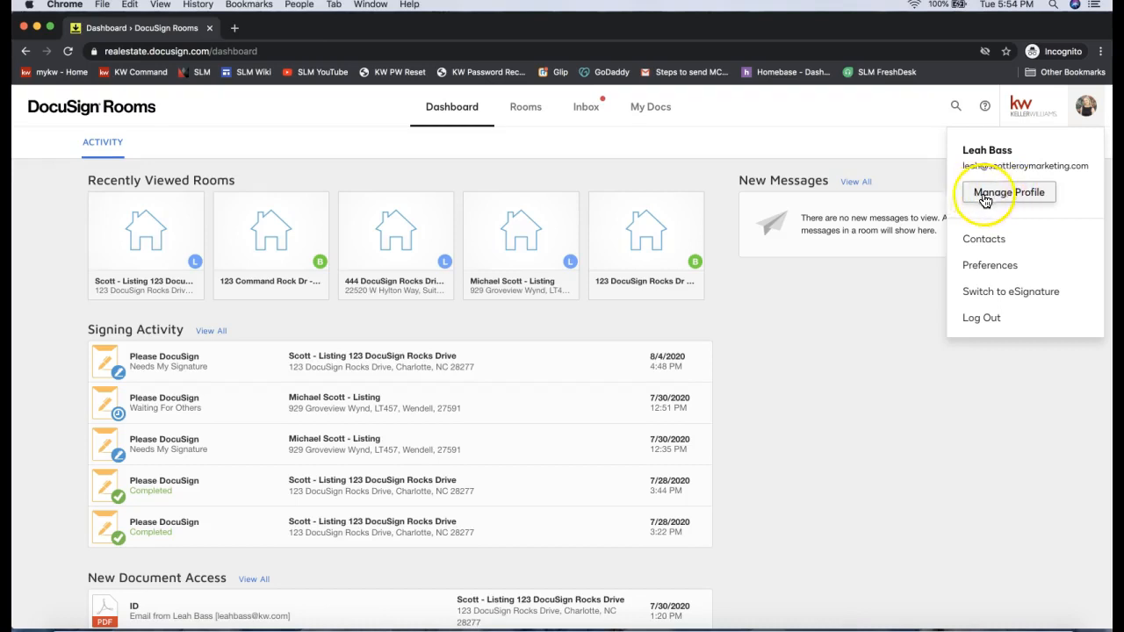
click(1008, 193)
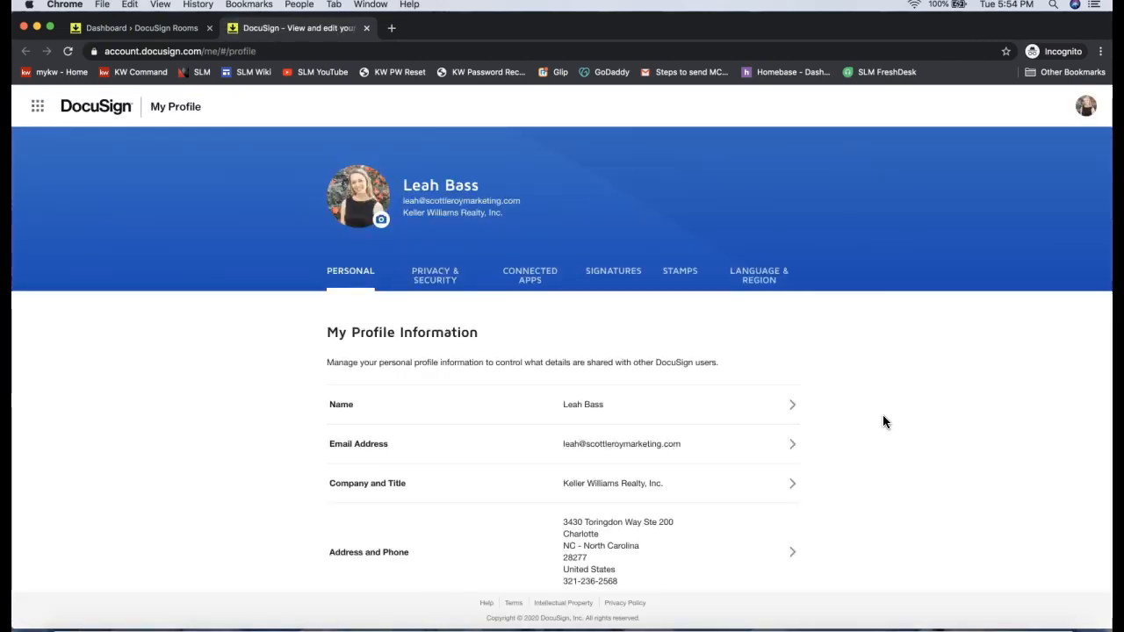
mouse_move(610, 275)
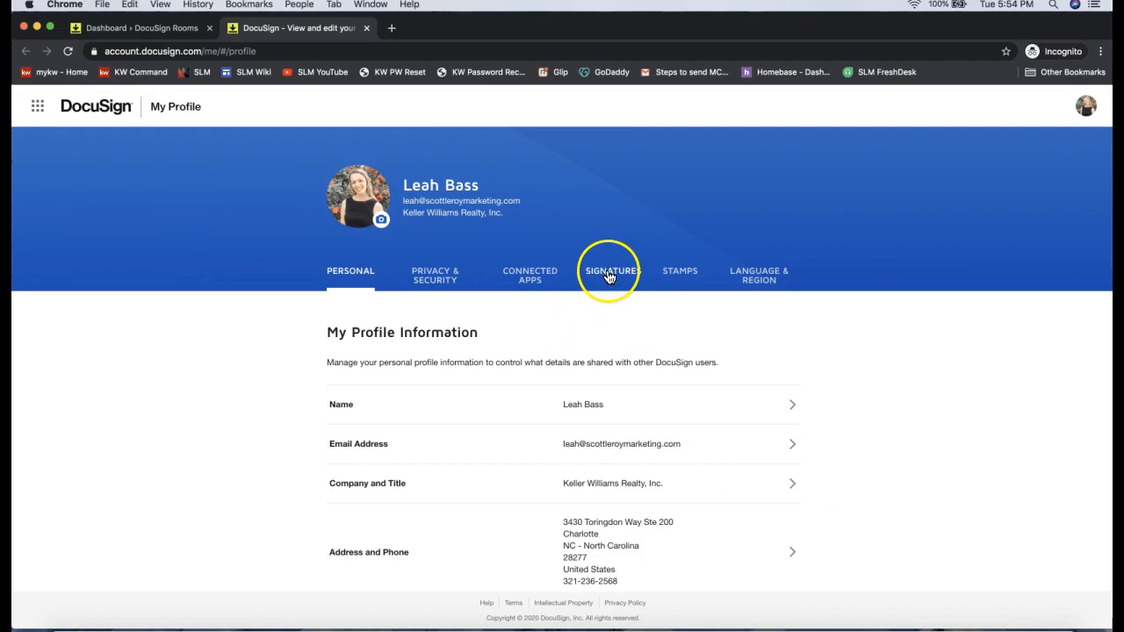
Step: Show the profile's Signatures section with its two saved signature and initials styles
click(610, 274)
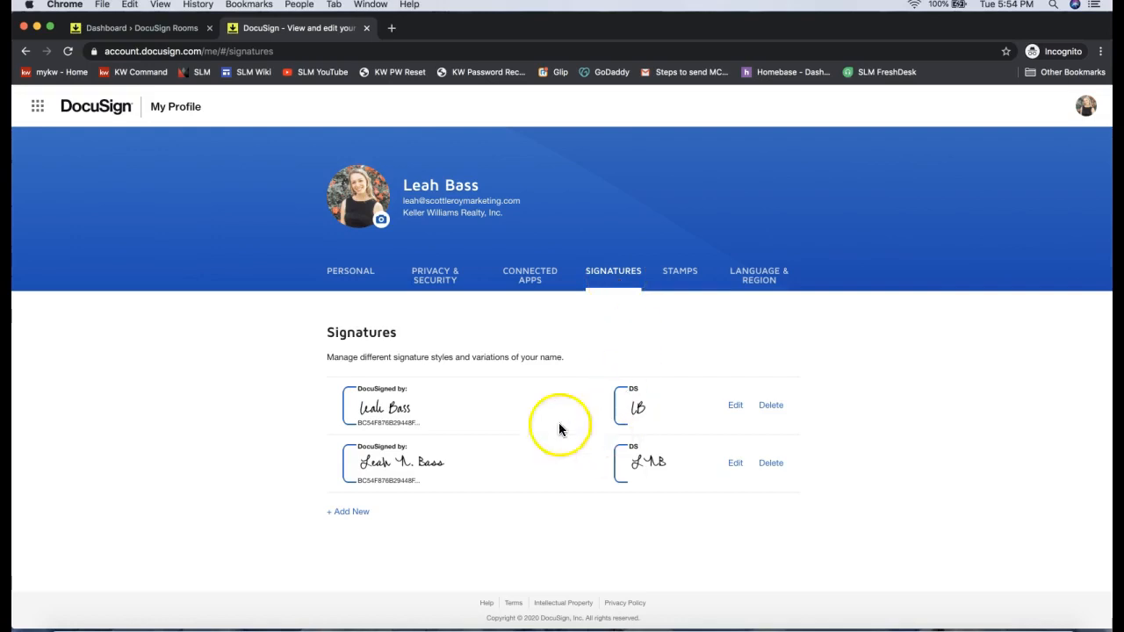
mouse_move(482, 371)
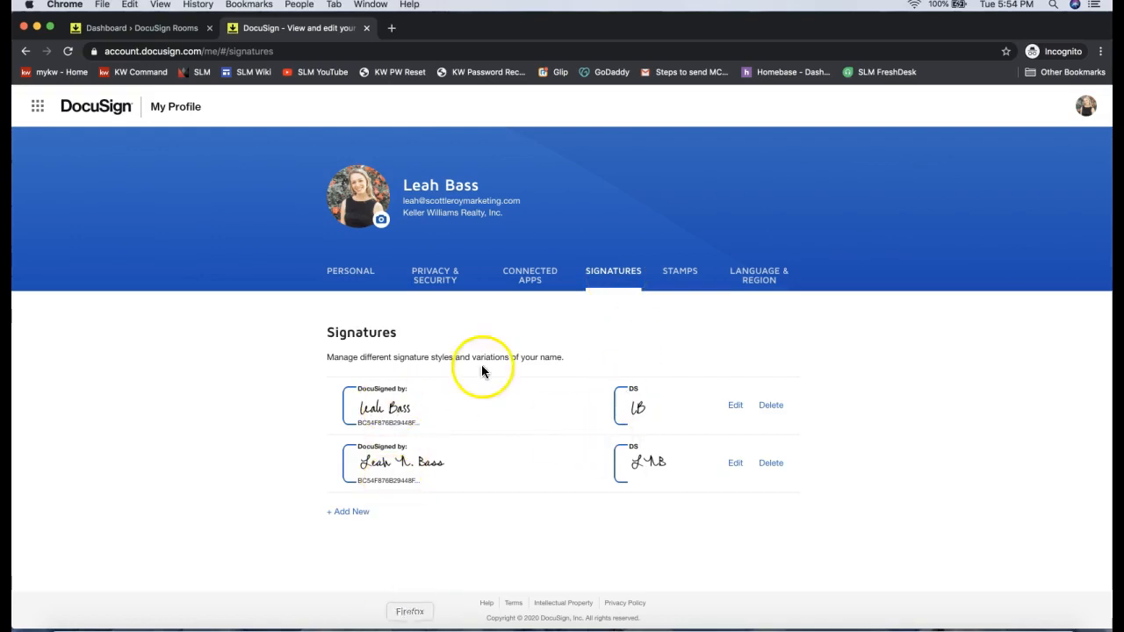
mouse_move(466, 475)
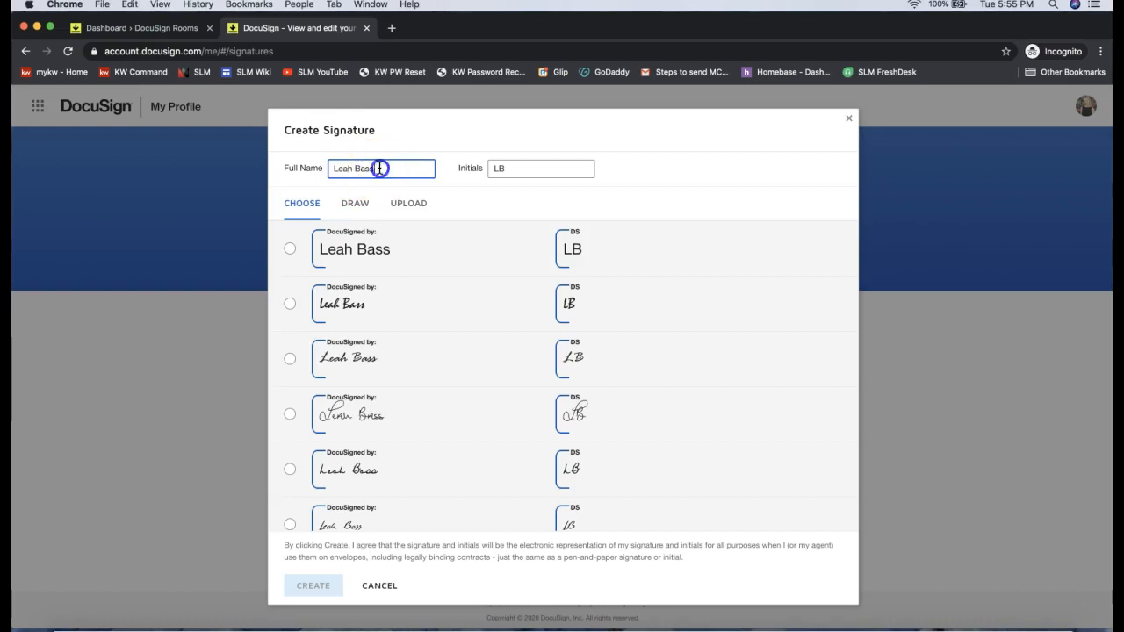
Step: Create a handwritten-style signature under the name Aukskaln with initials LA
text(Aukskaln)
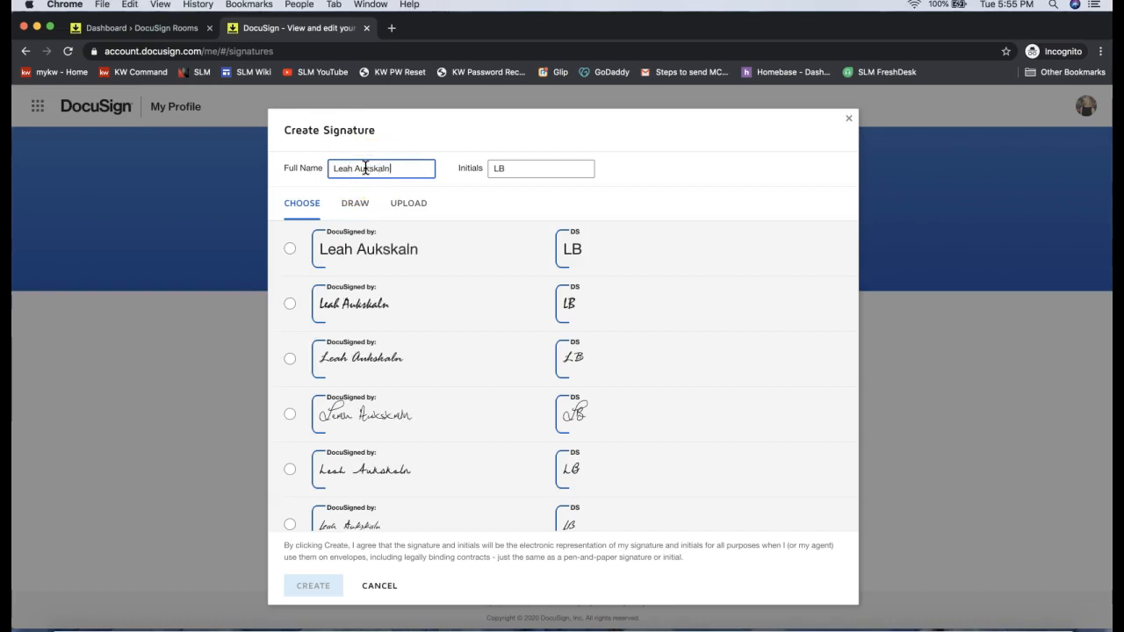
text(LA)
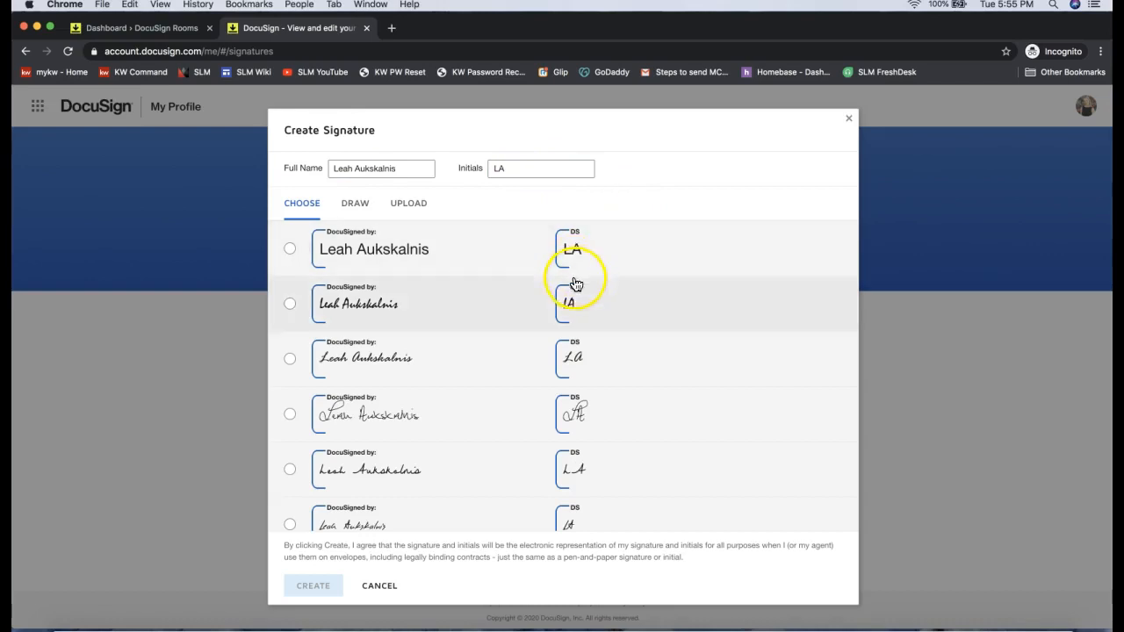
click(381, 167)
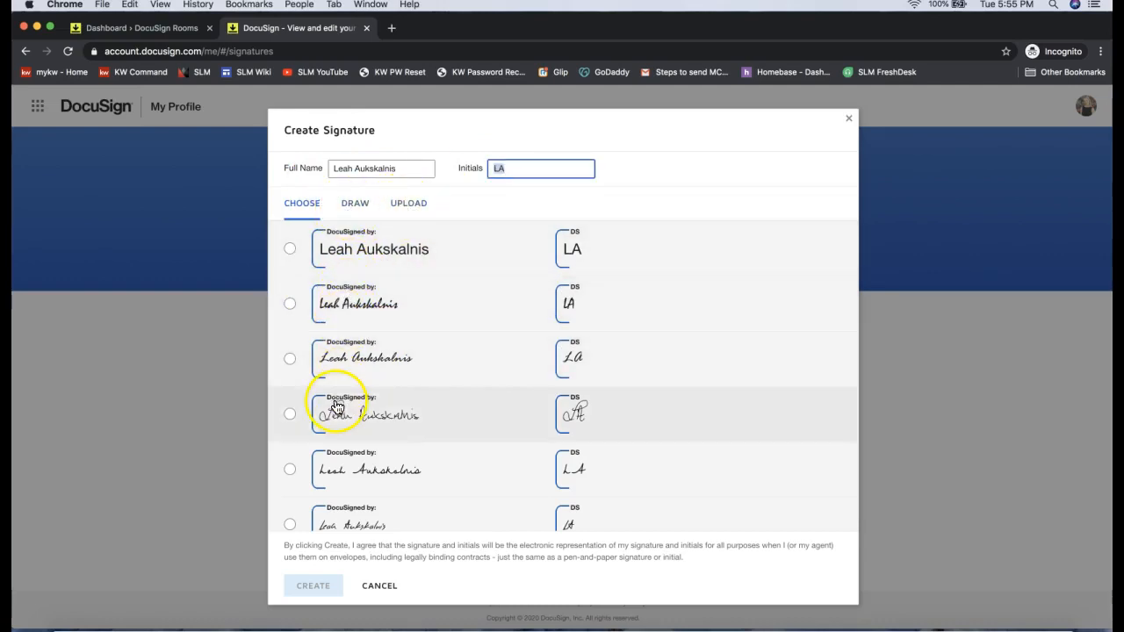
scroll(down, 3)
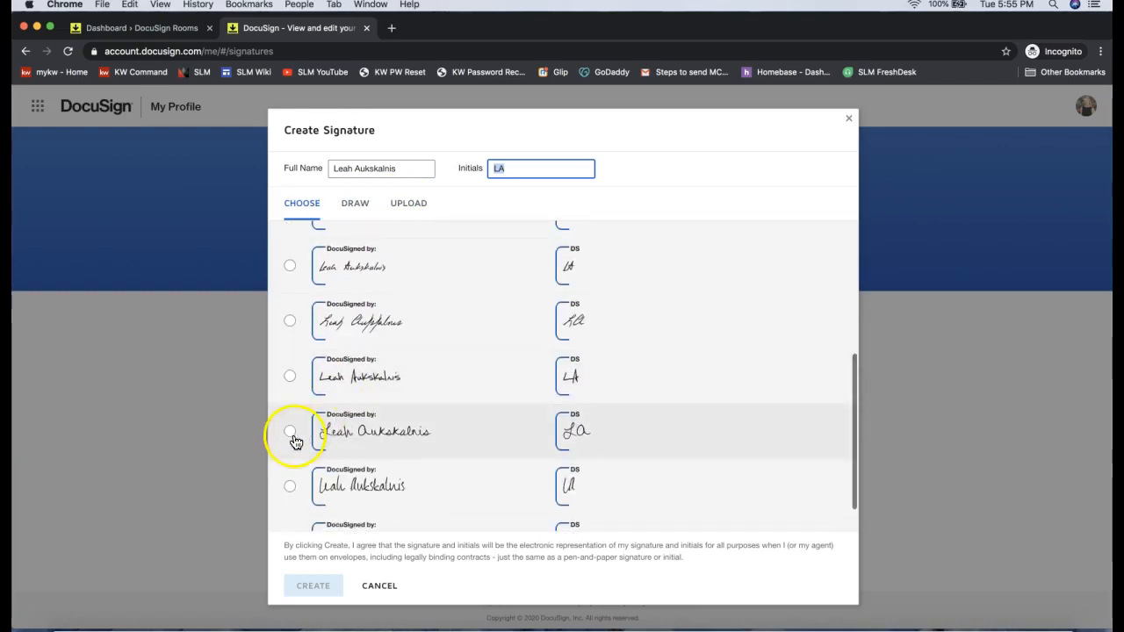
click(290, 432)
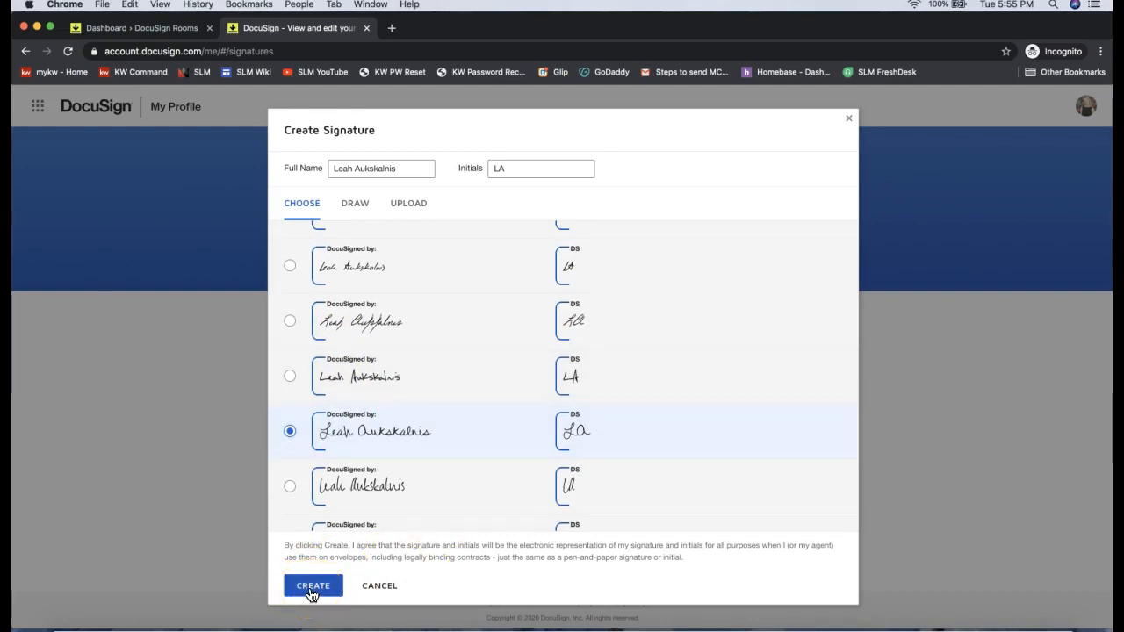
click(313, 586)
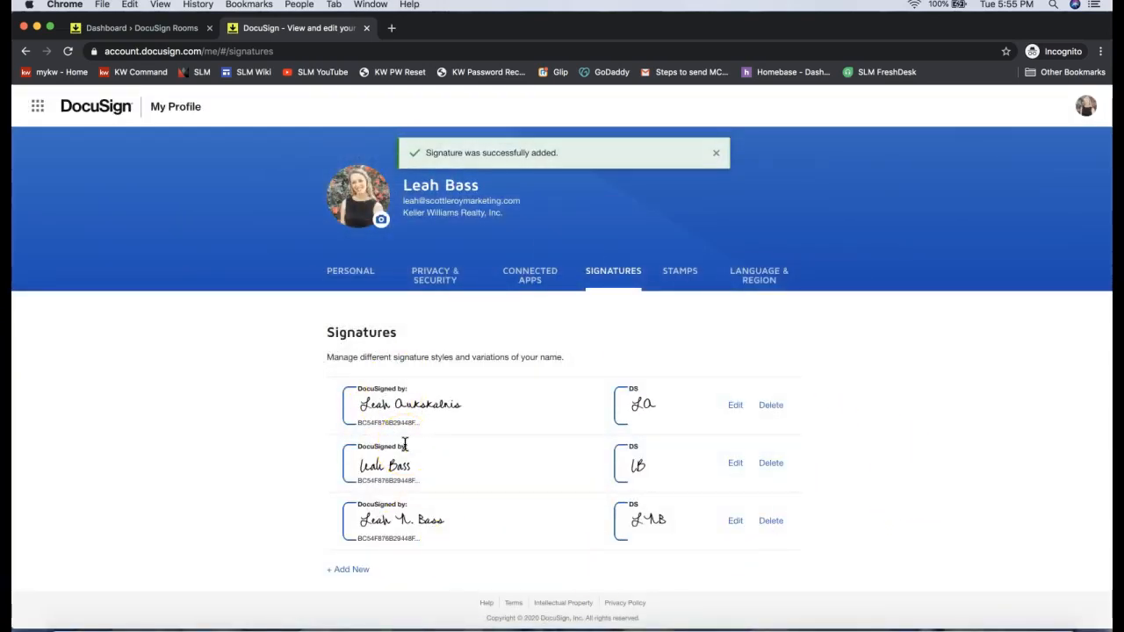
click(716, 151)
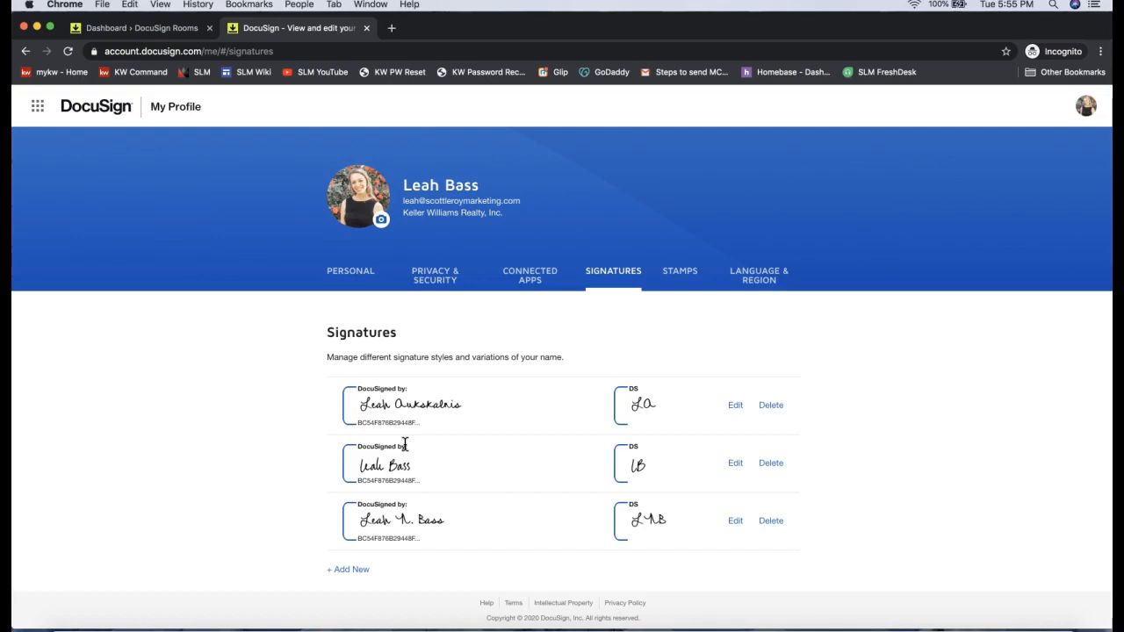
mouse_move(303, 254)
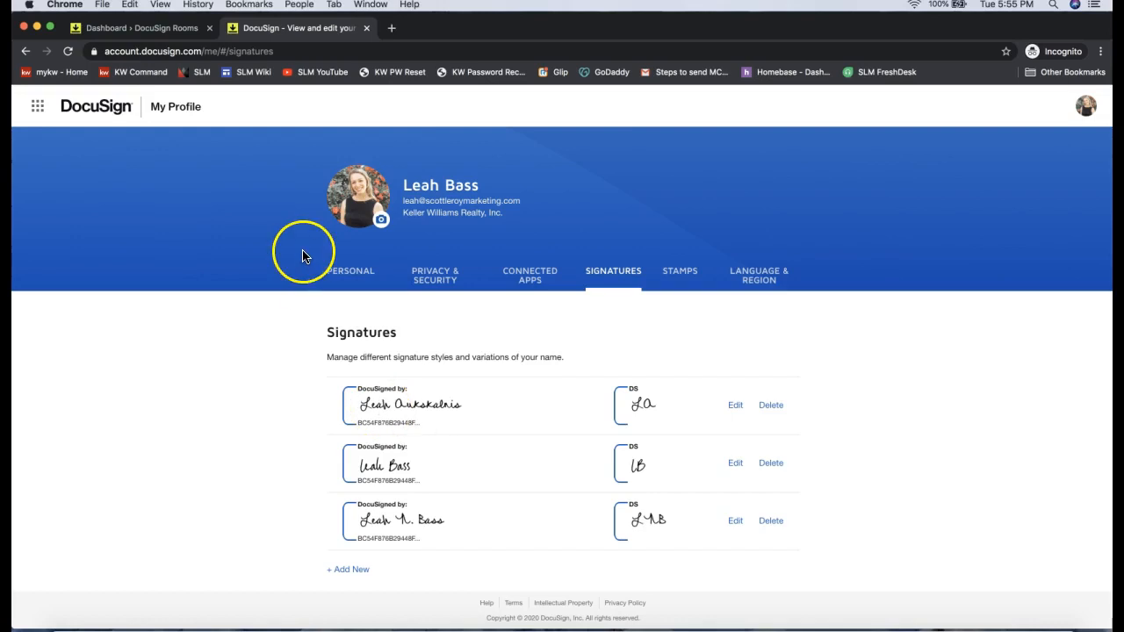
mouse_move(290, 44)
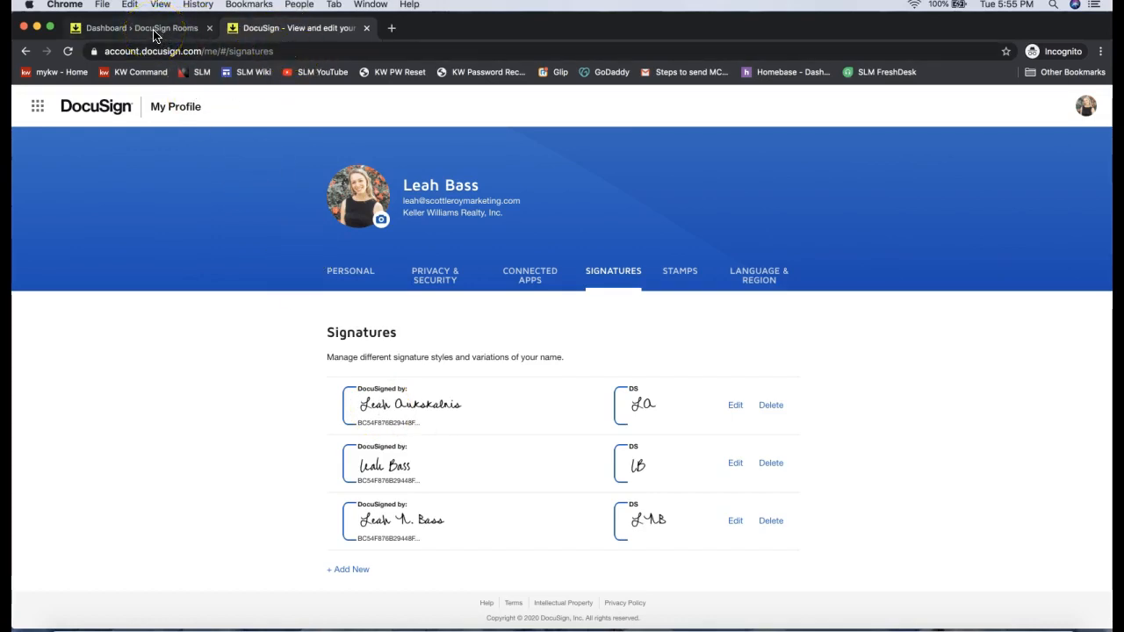
Step: Open the 101 Exclusive Right to Sell form from 123 DocuSign Rocks Drive's documents
click(139, 27)
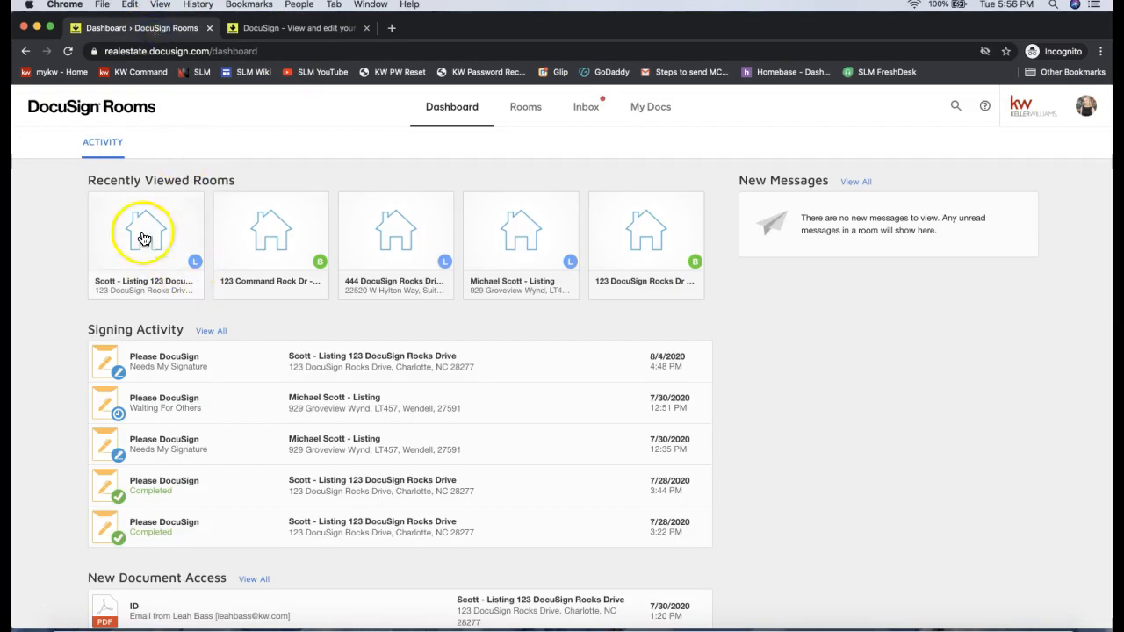
click(146, 232)
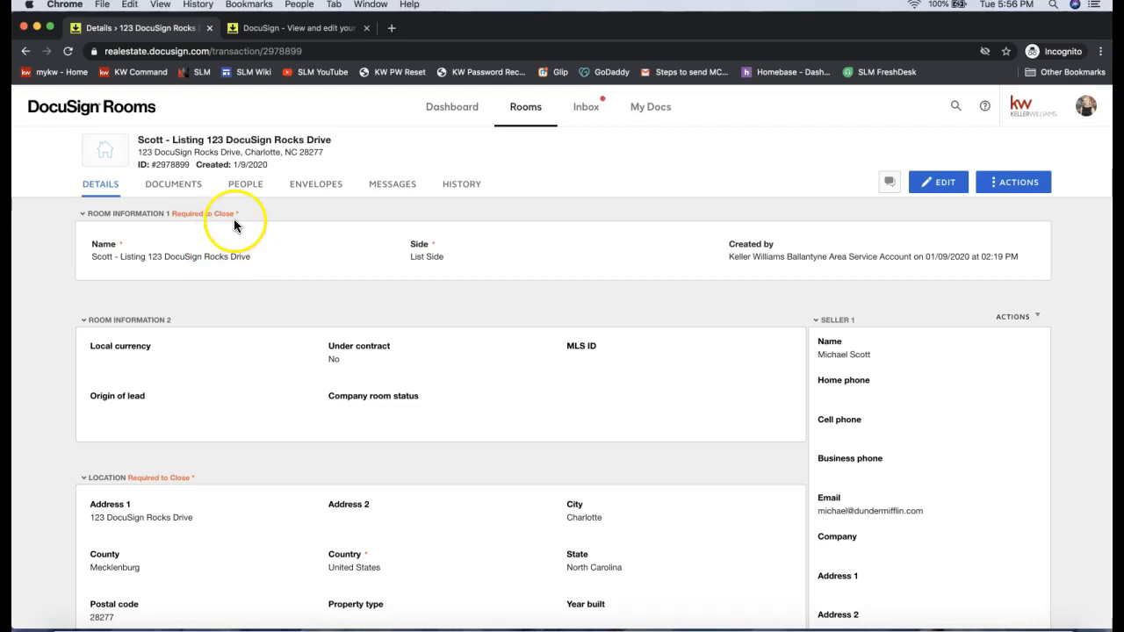
click(173, 184)
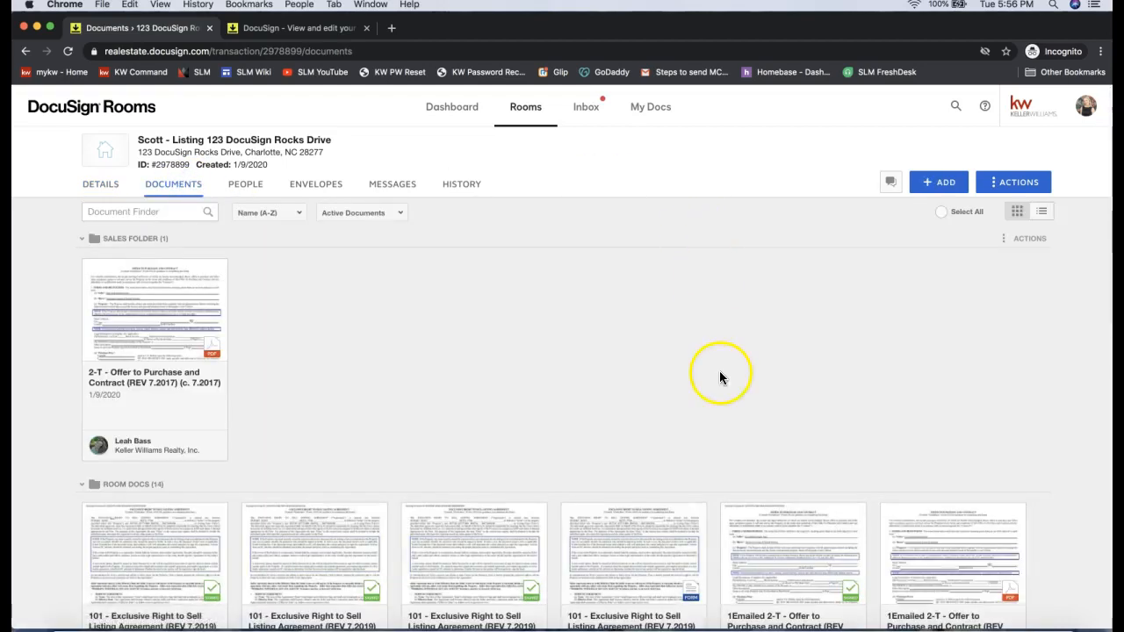
scroll(down, 3)
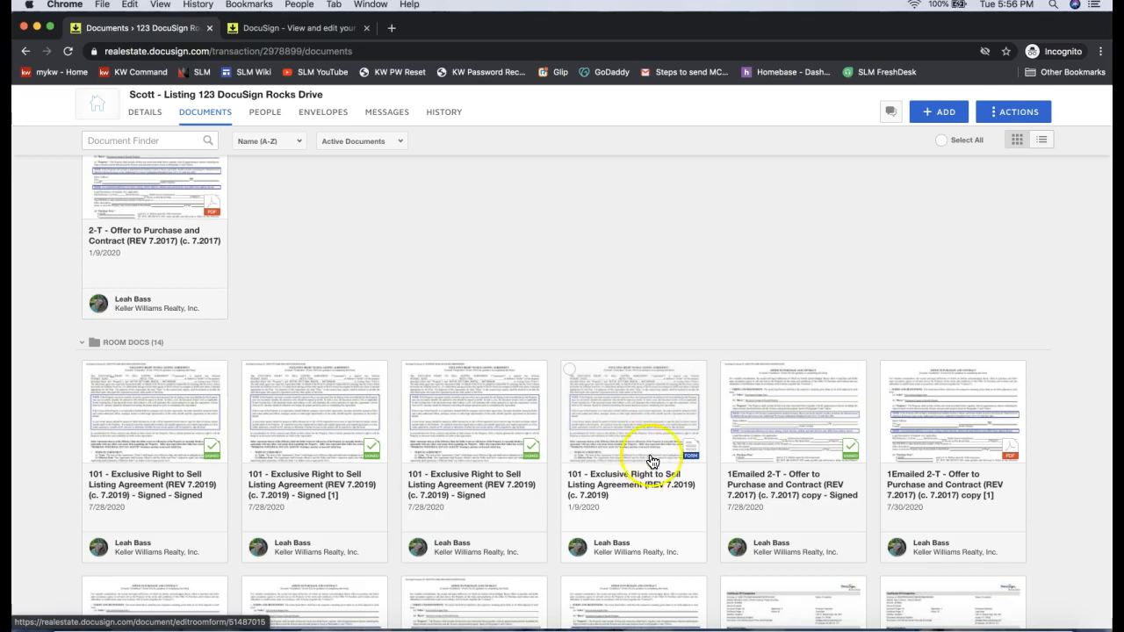
mouse_move(634, 400)
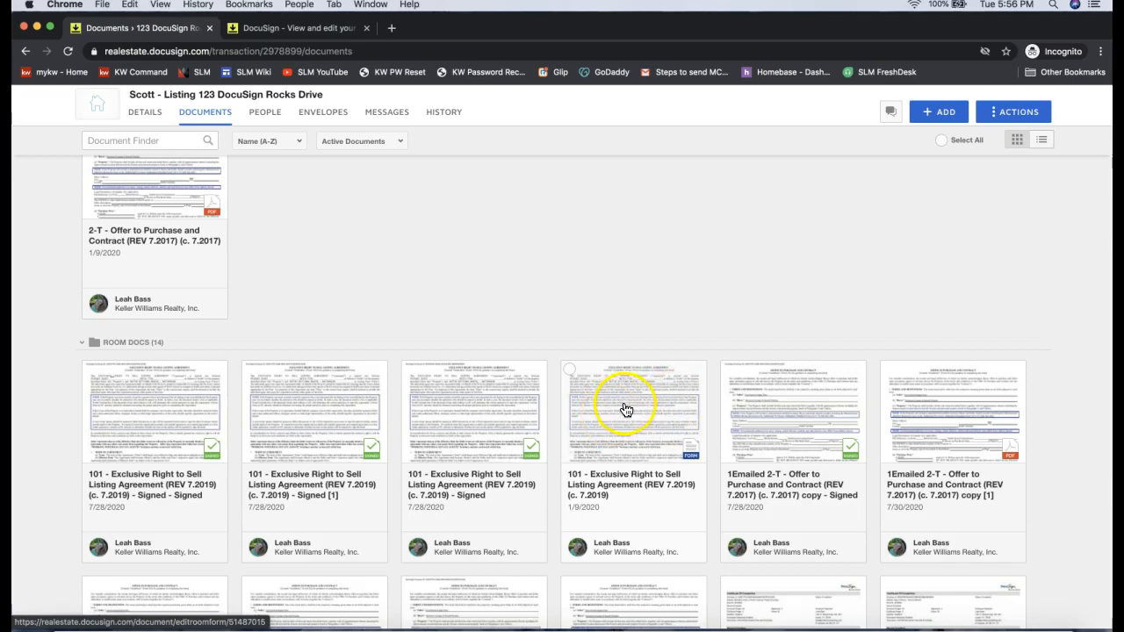
click(626, 410)
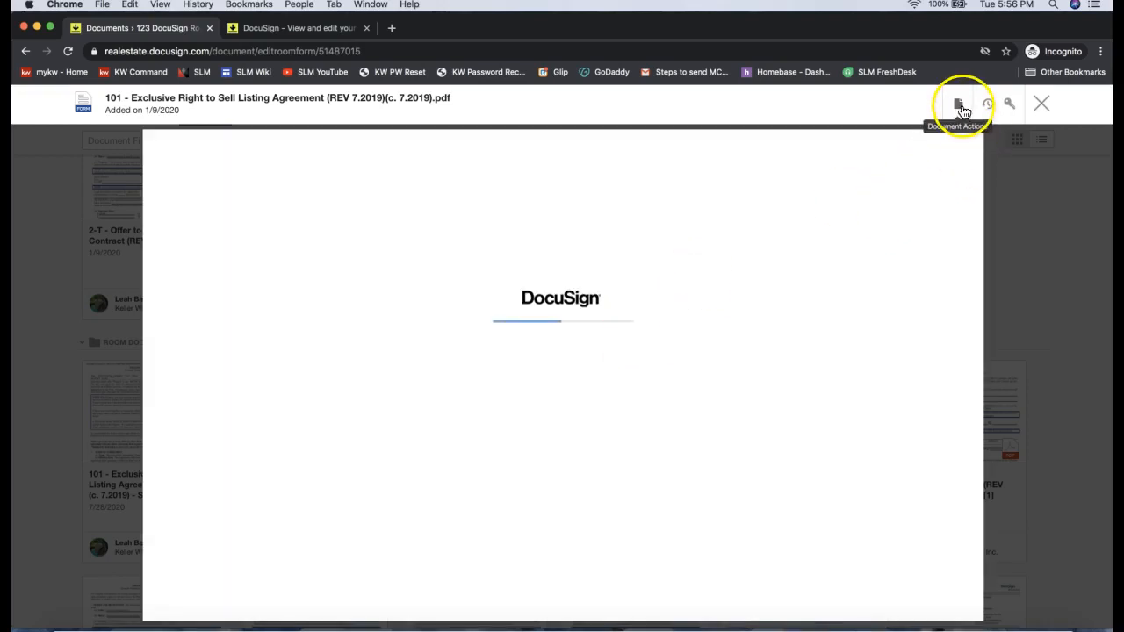
Step: Put the listing agreement form into a new 'Please DocuSign' envelope
click(958, 104)
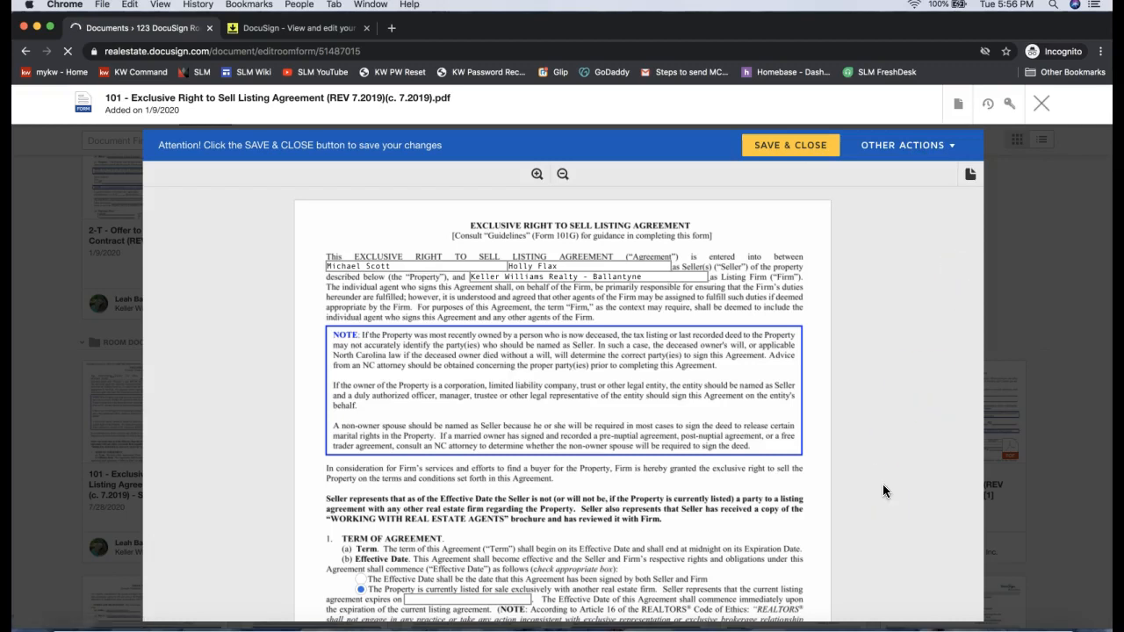
click(790, 144)
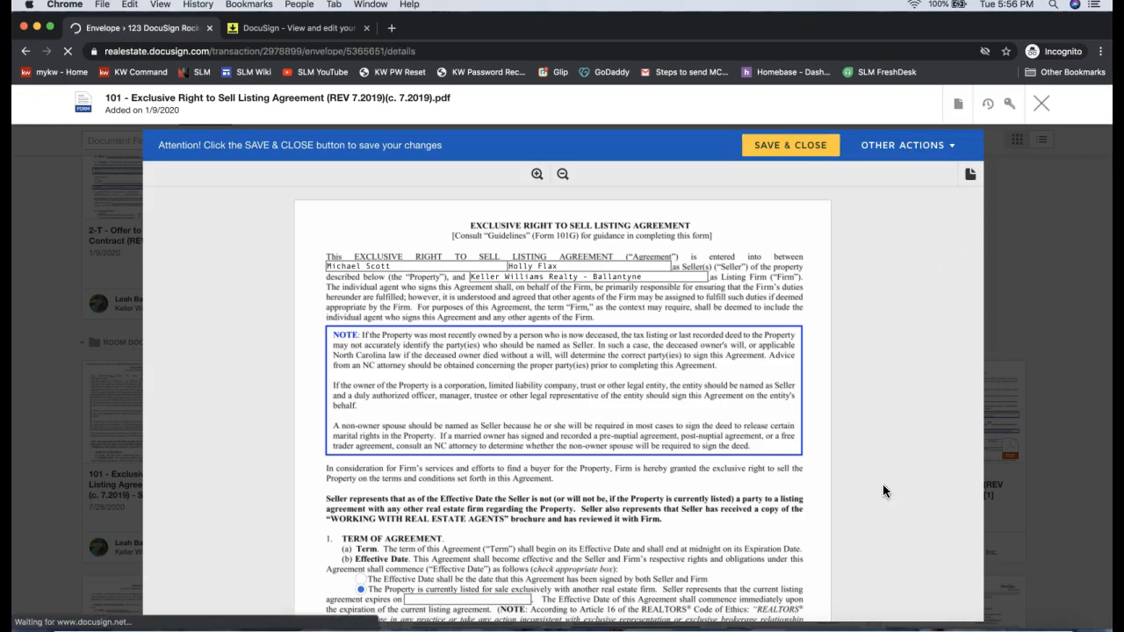
click(1041, 103)
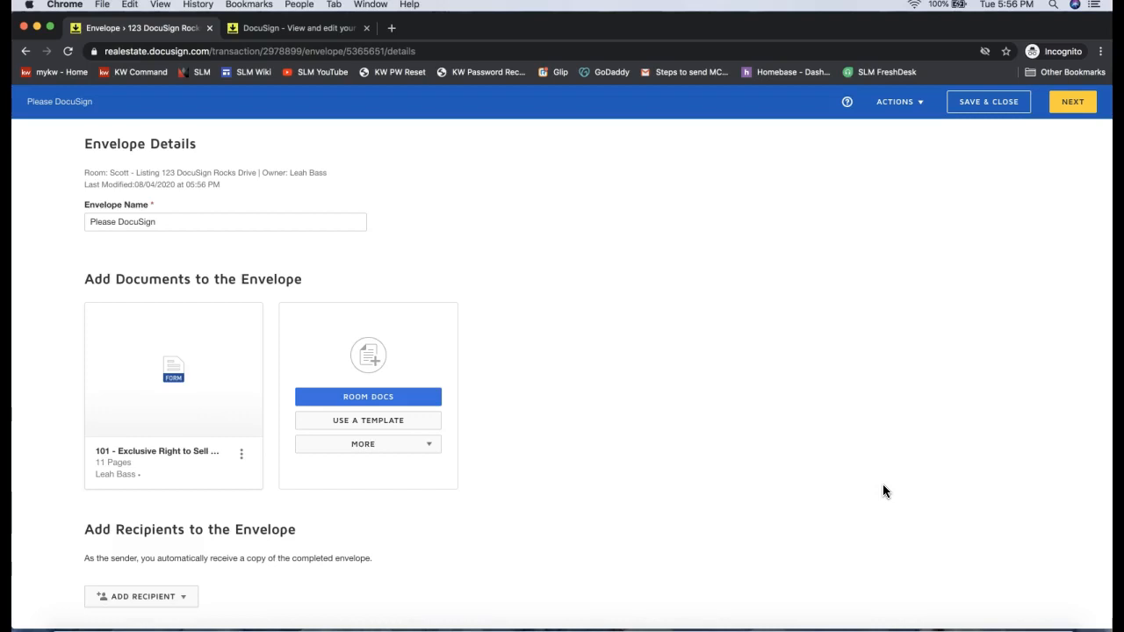
Step: List the pre-tagged roles Seller One, Seller Two, Seller Entity and Listing Agent
scroll(down, 3)
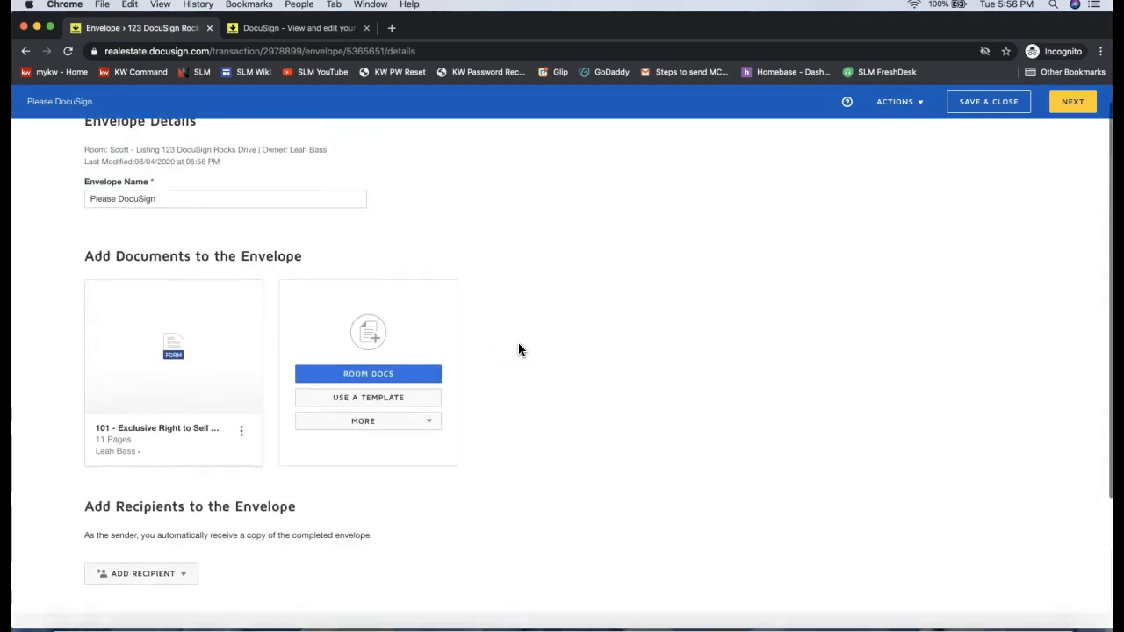
scroll(down, 3)
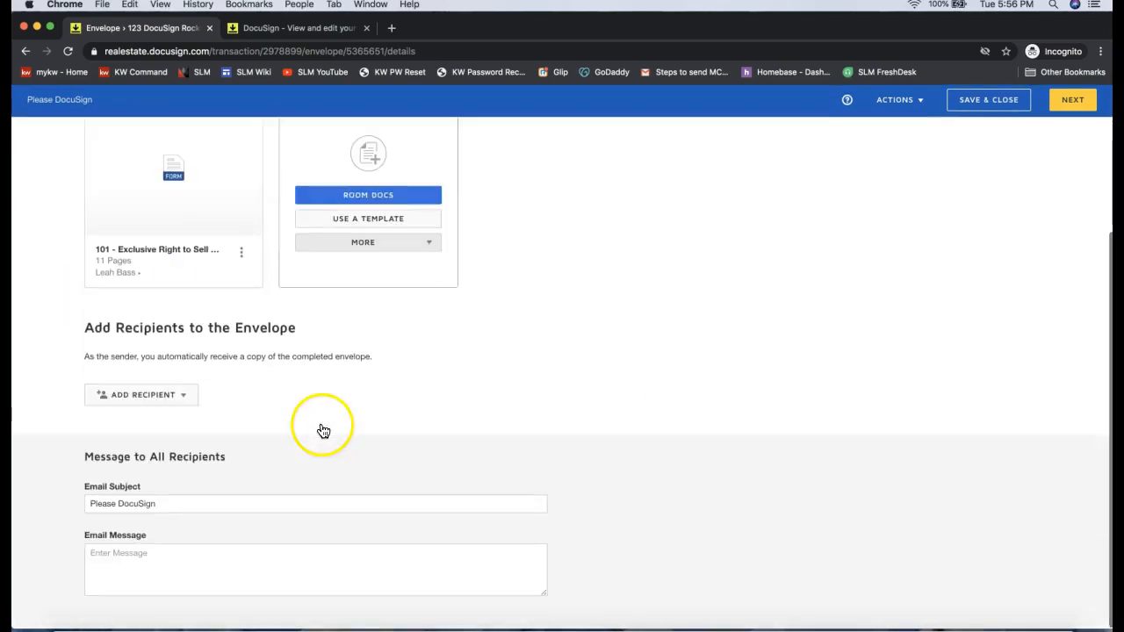
click(142, 394)
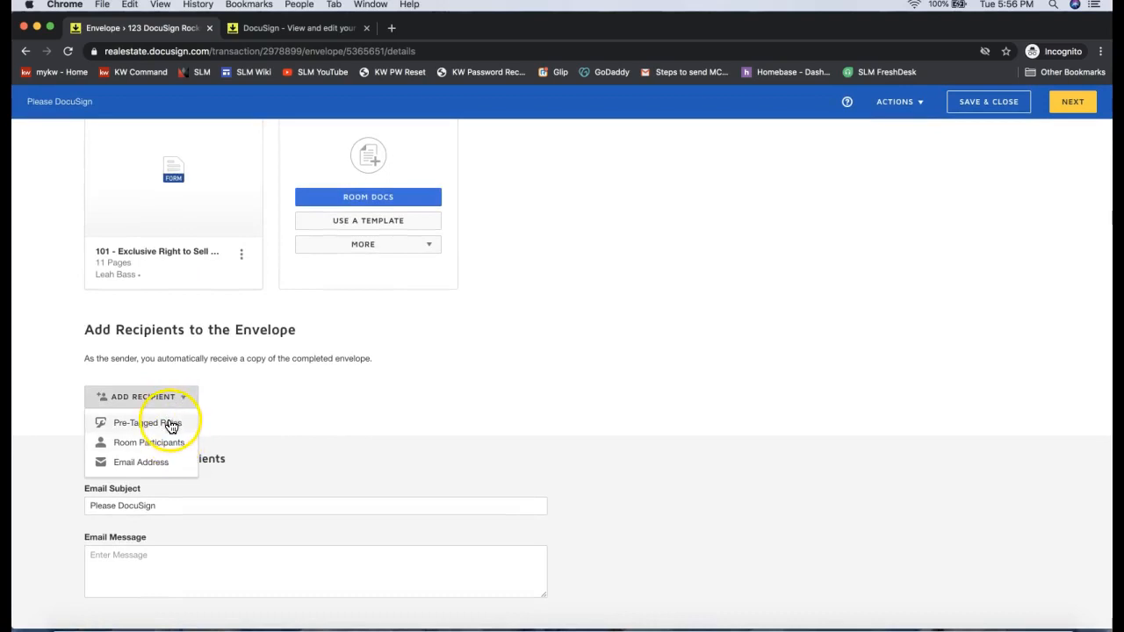
mouse_move(149, 432)
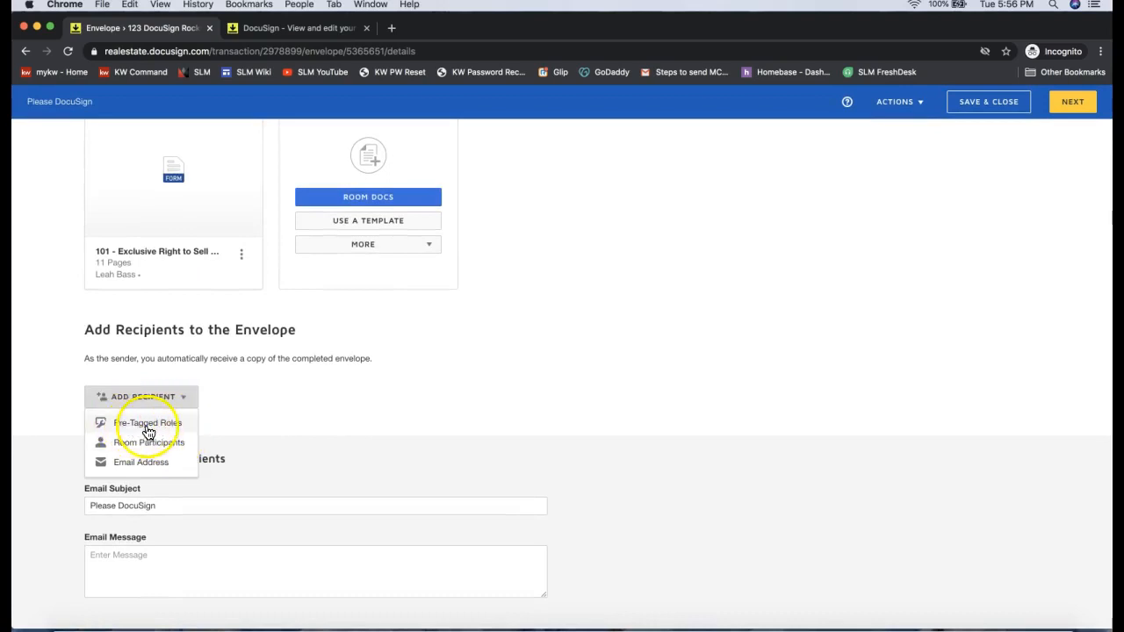
click(147, 422)
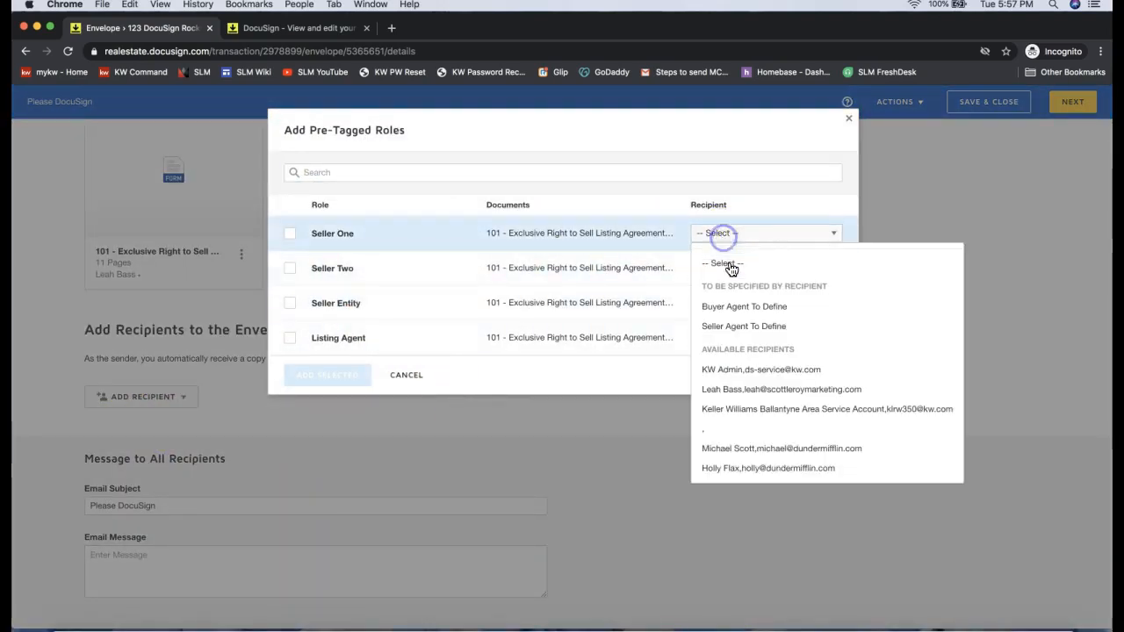
Step: Assign contacts to Seller One and Listing Agent, add them, and proceed to field placement
click(781, 449)
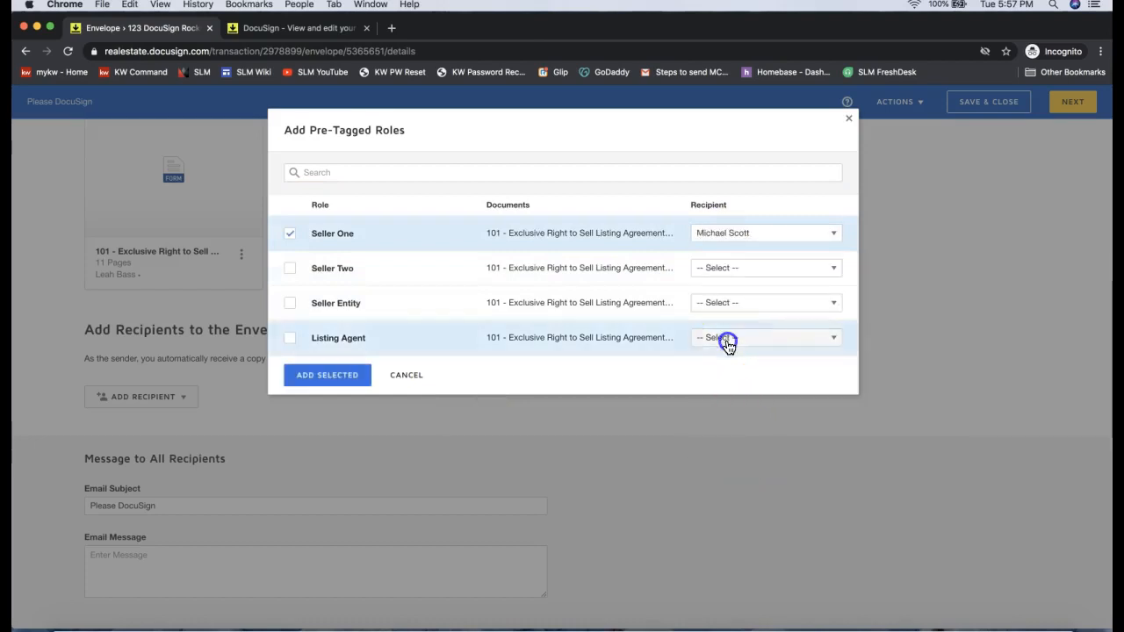
click(764, 337)
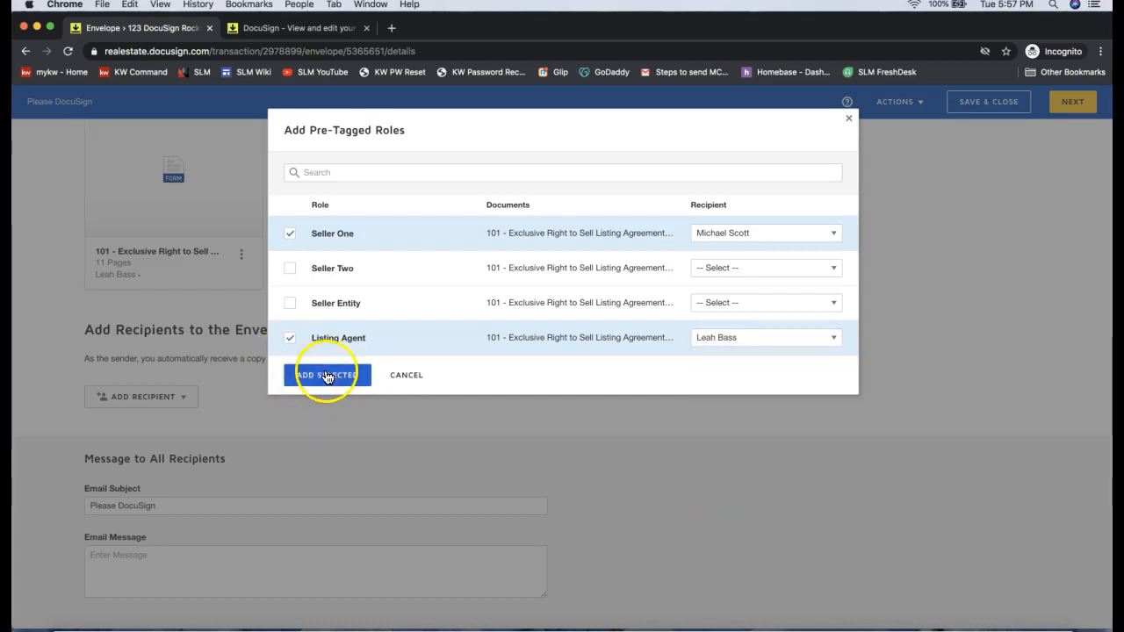
click(326, 376)
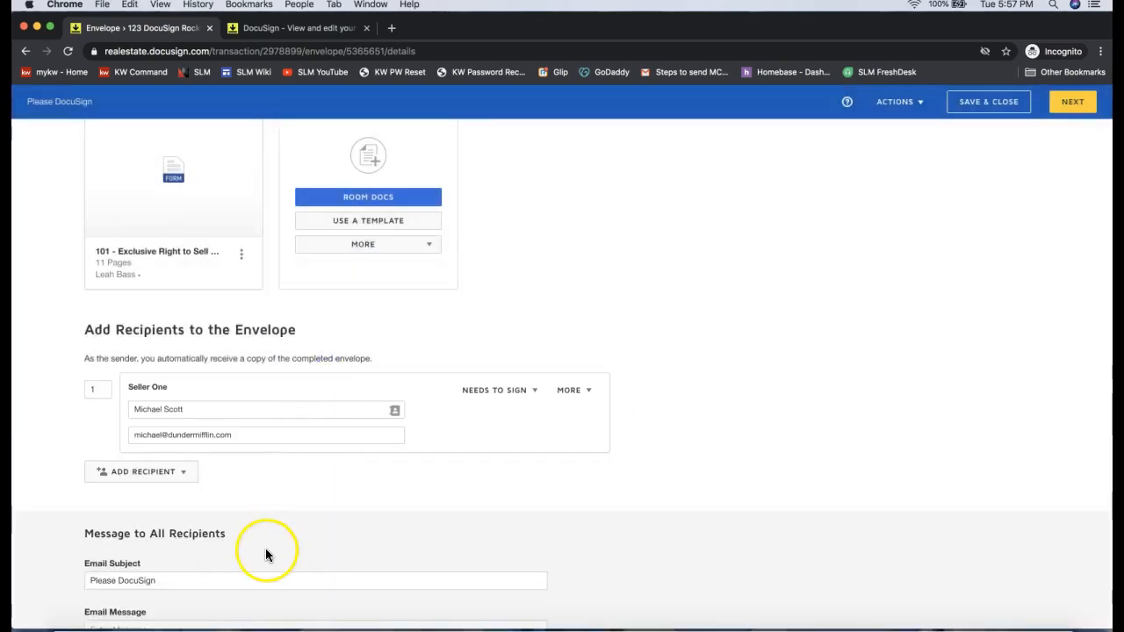
click(141, 472)
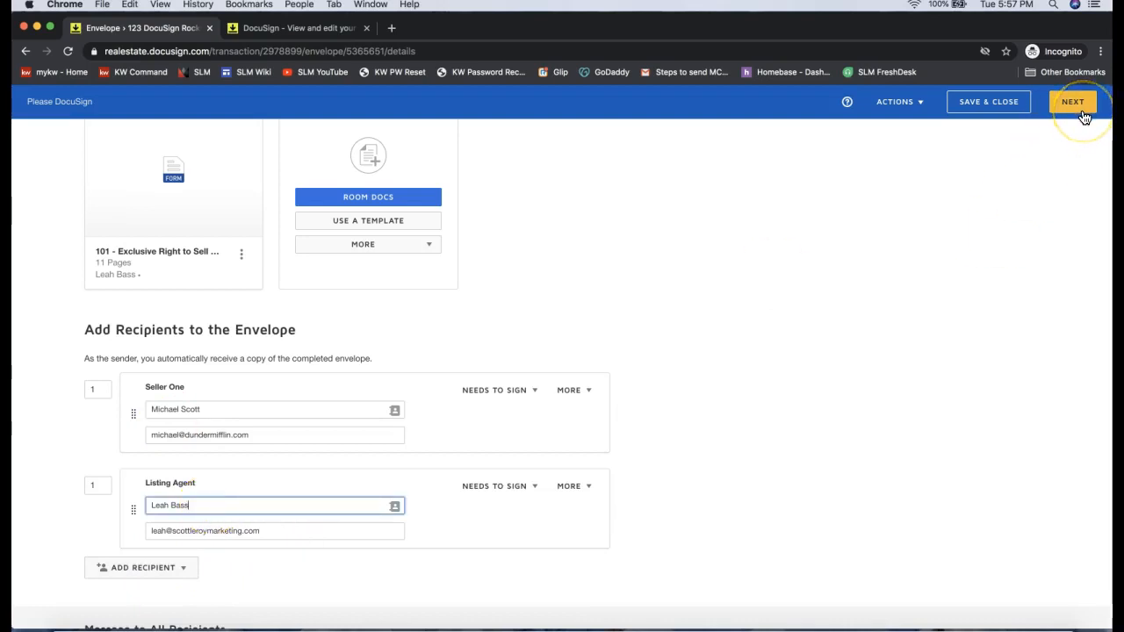
click(205, 410)
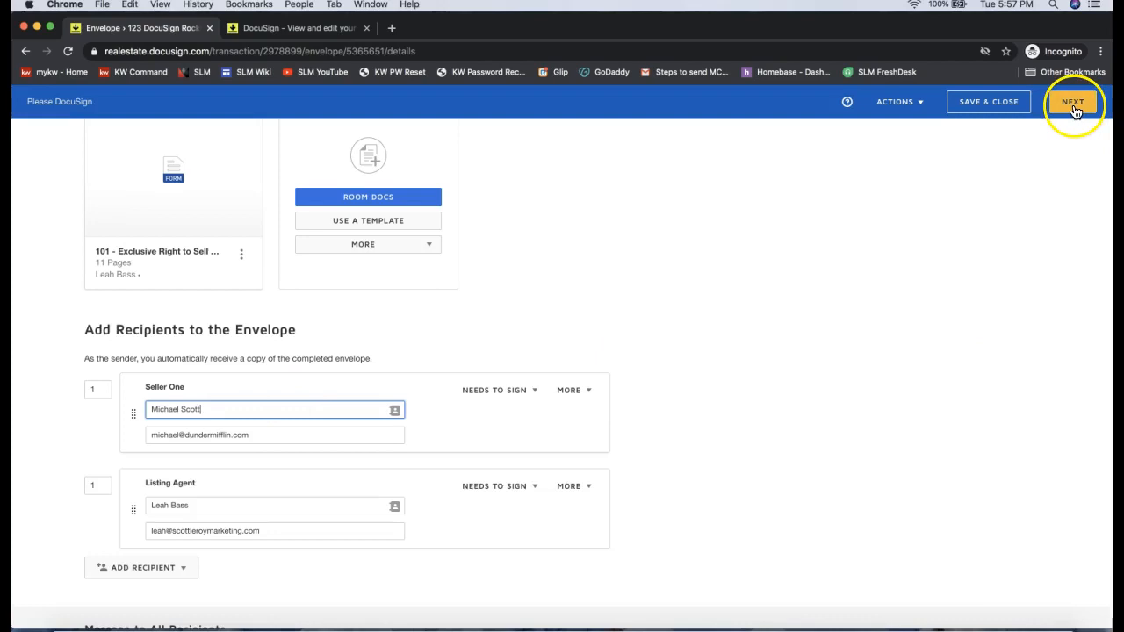
click(1073, 101)
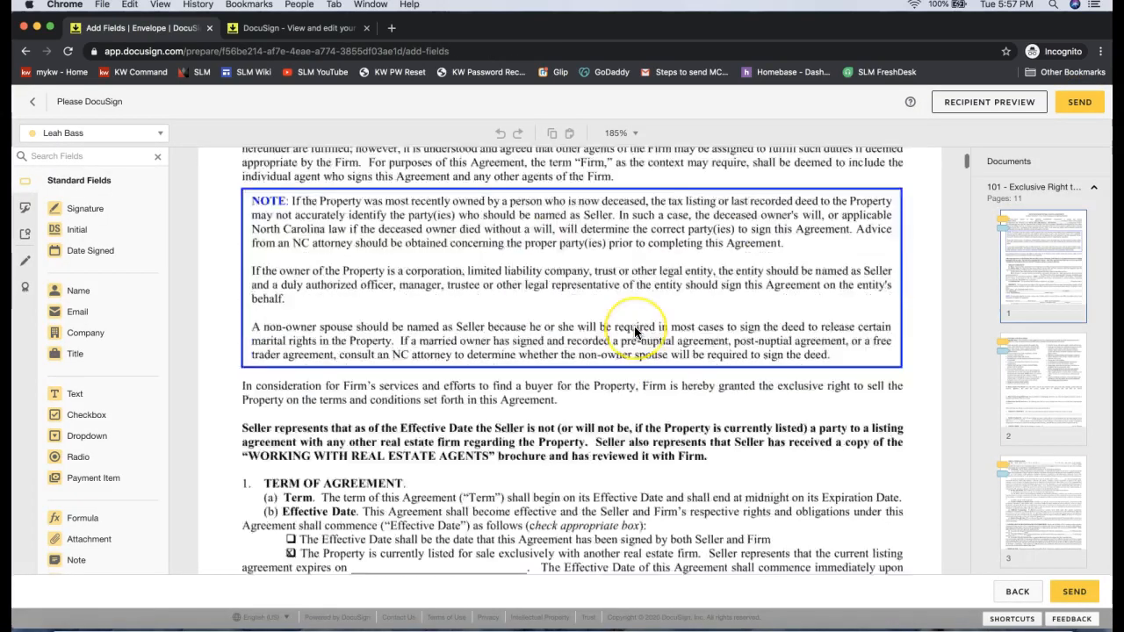
Step: Reposition the seller initials field on page 1, then send the envelope
scroll(down, 3)
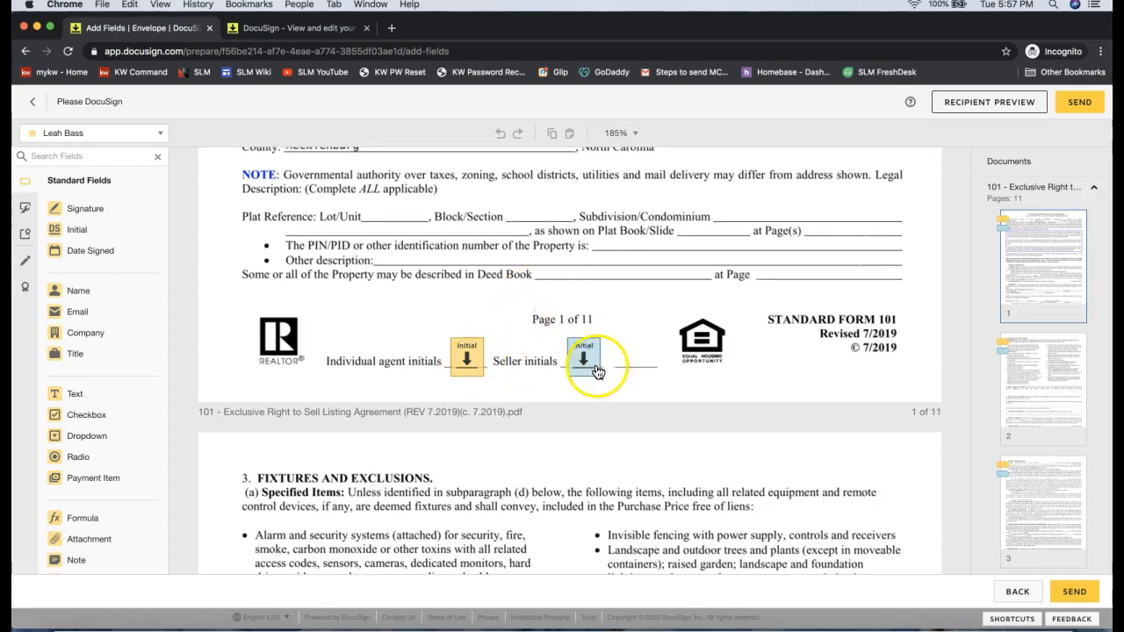
drag(583, 356, 466, 357)
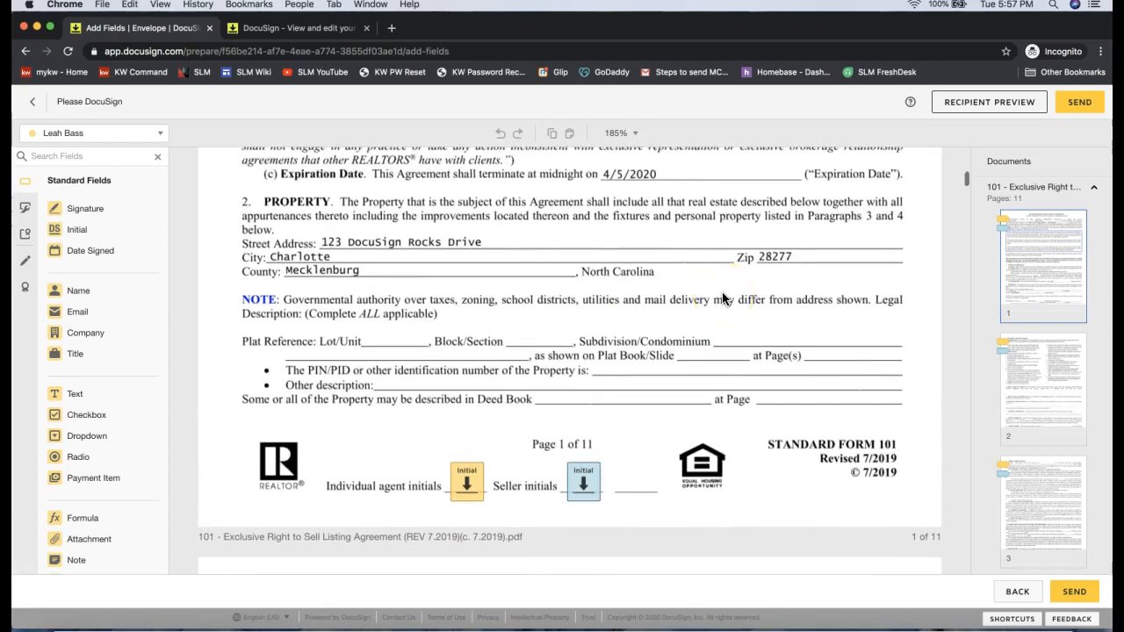
scroll(up, 3)
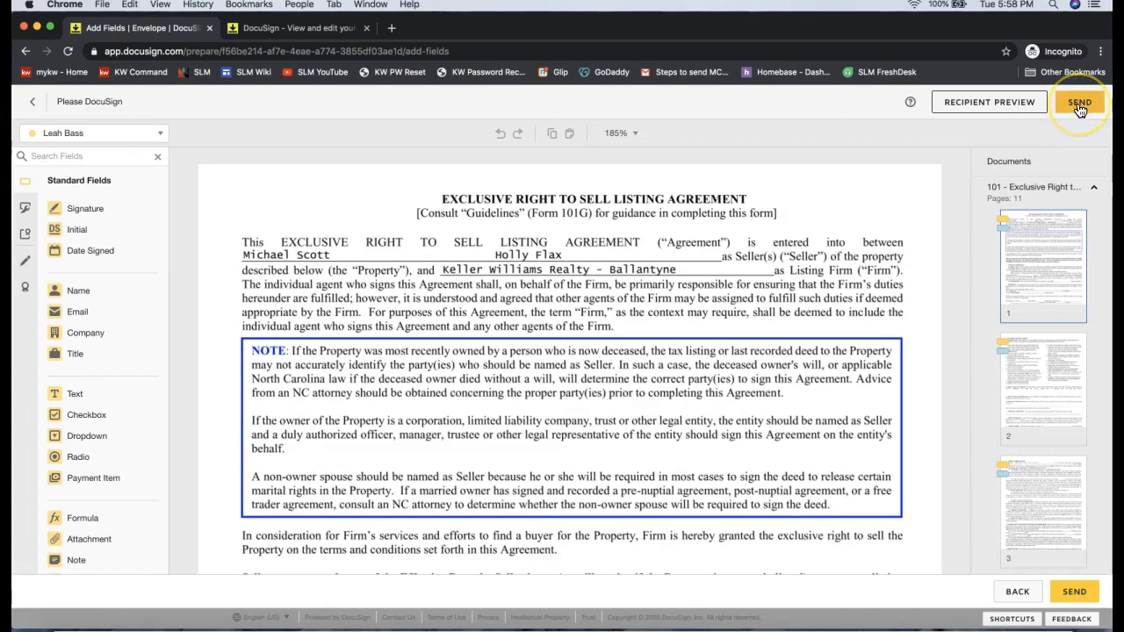
click(1079, 102)
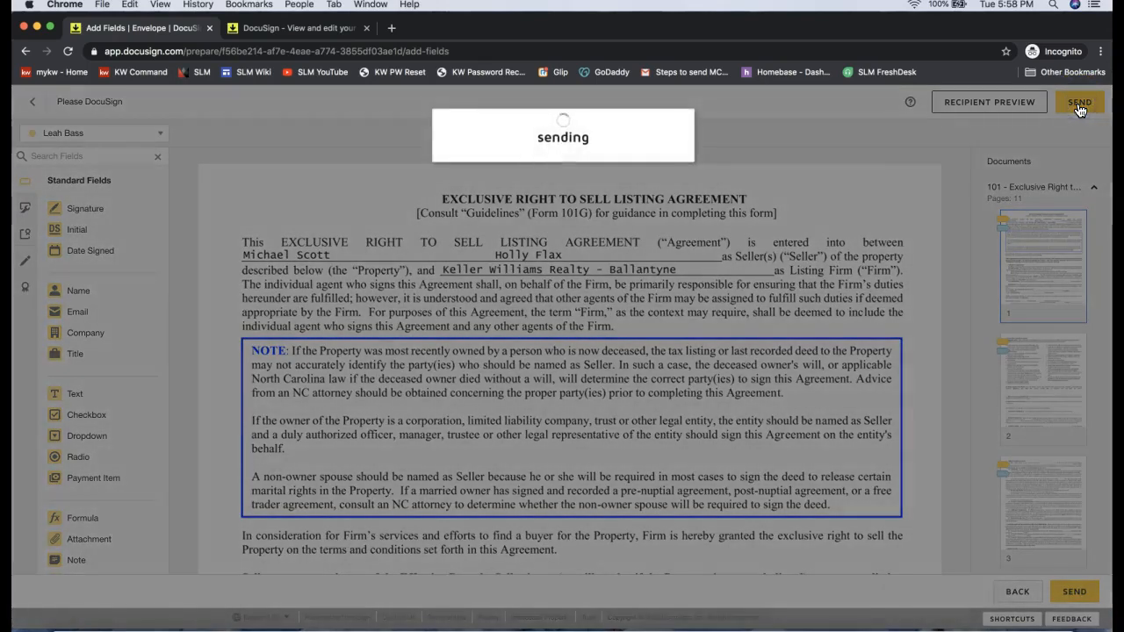
click(1080, 102)
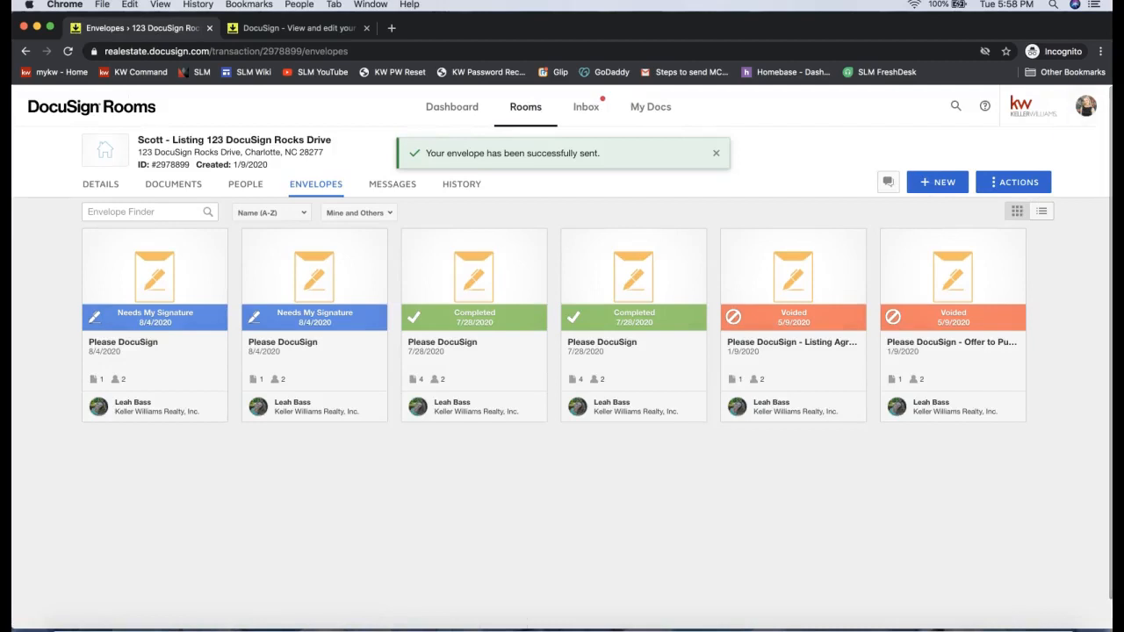
Step: View the sent envelope briefly, then open another envelope needing the agent's signature
click(155, 277)
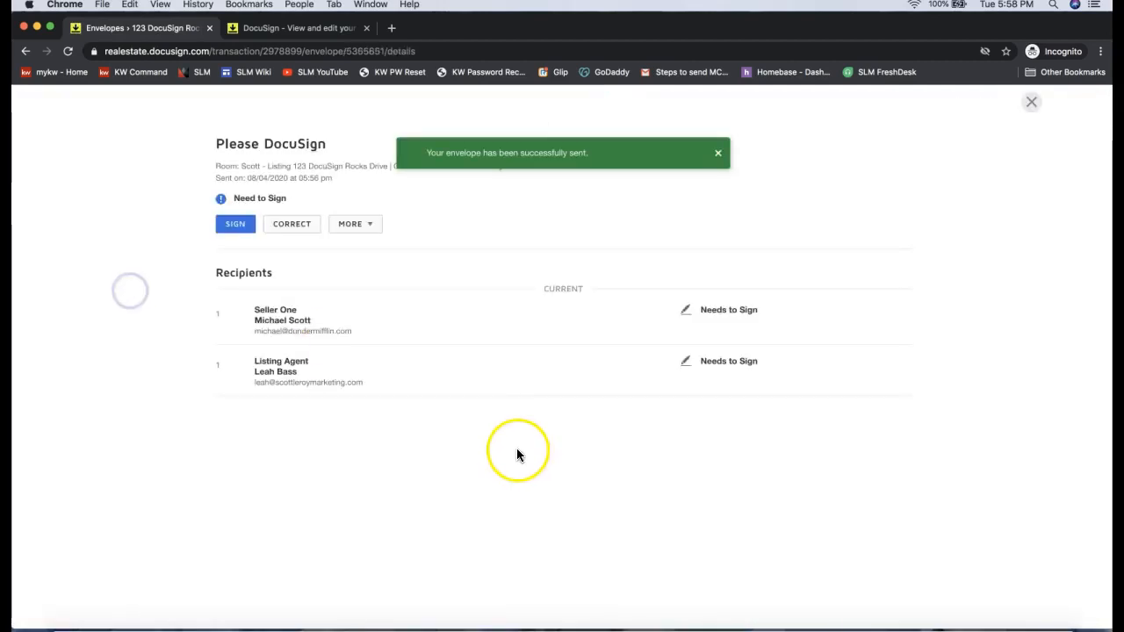
click(25, 51)
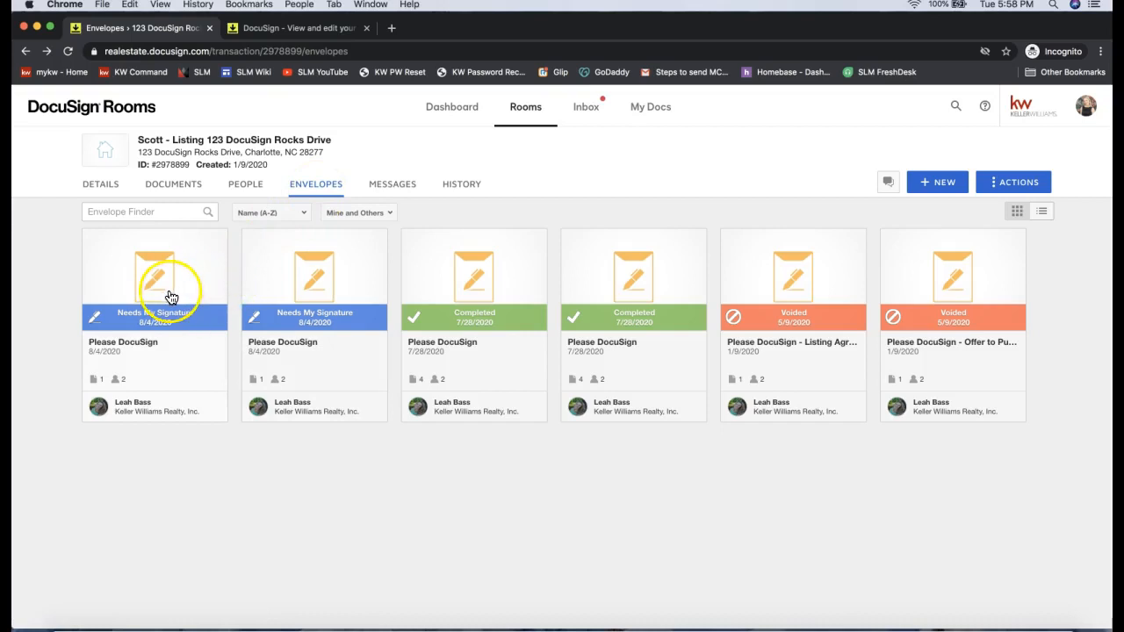
mouse_move(473, 288)
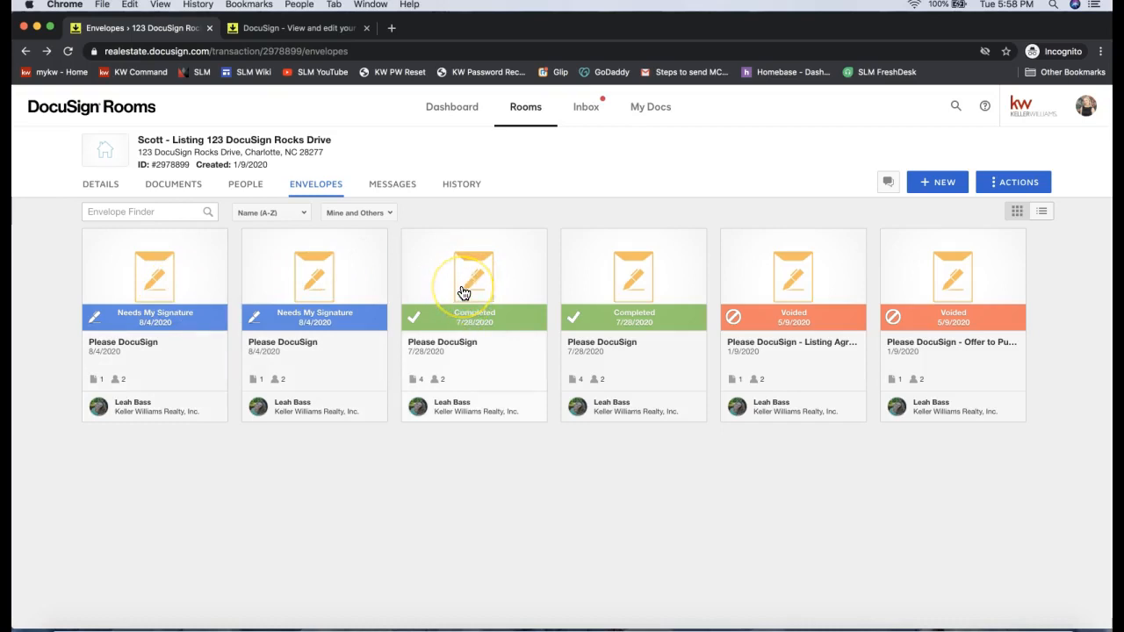
mouse_move(303, 268)
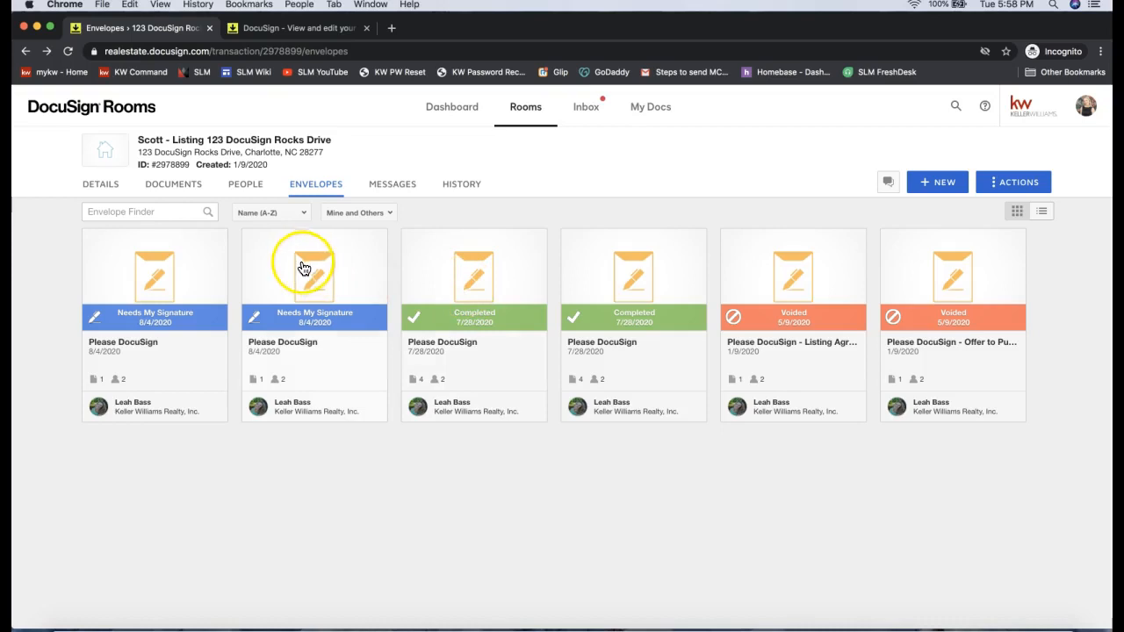
mouse_move(202, 359)
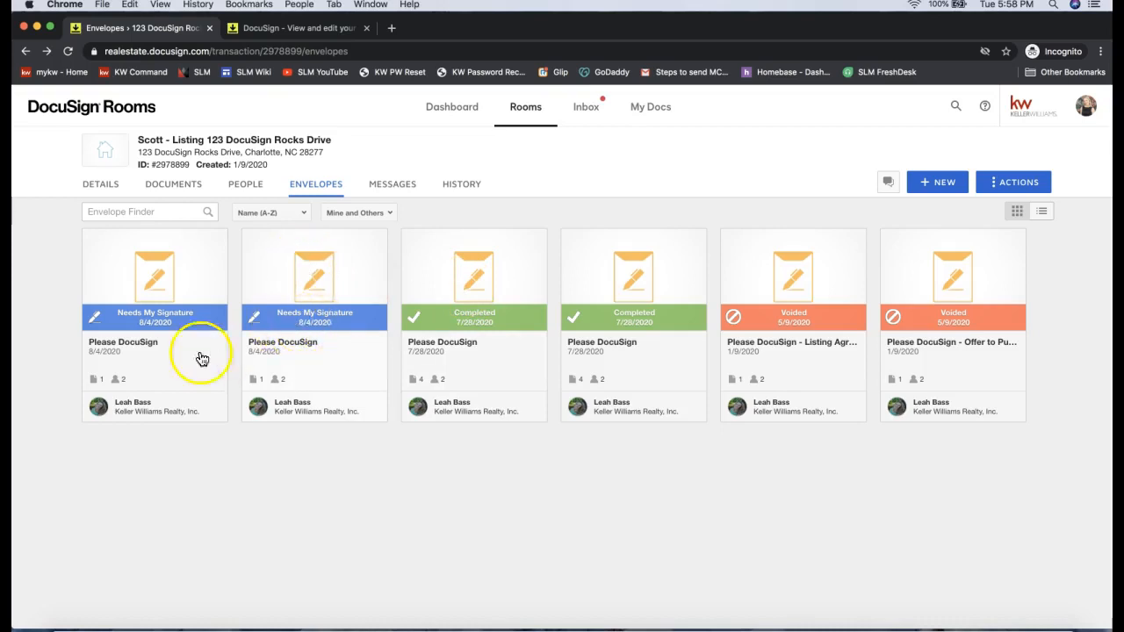
mouse_move(308, 330)
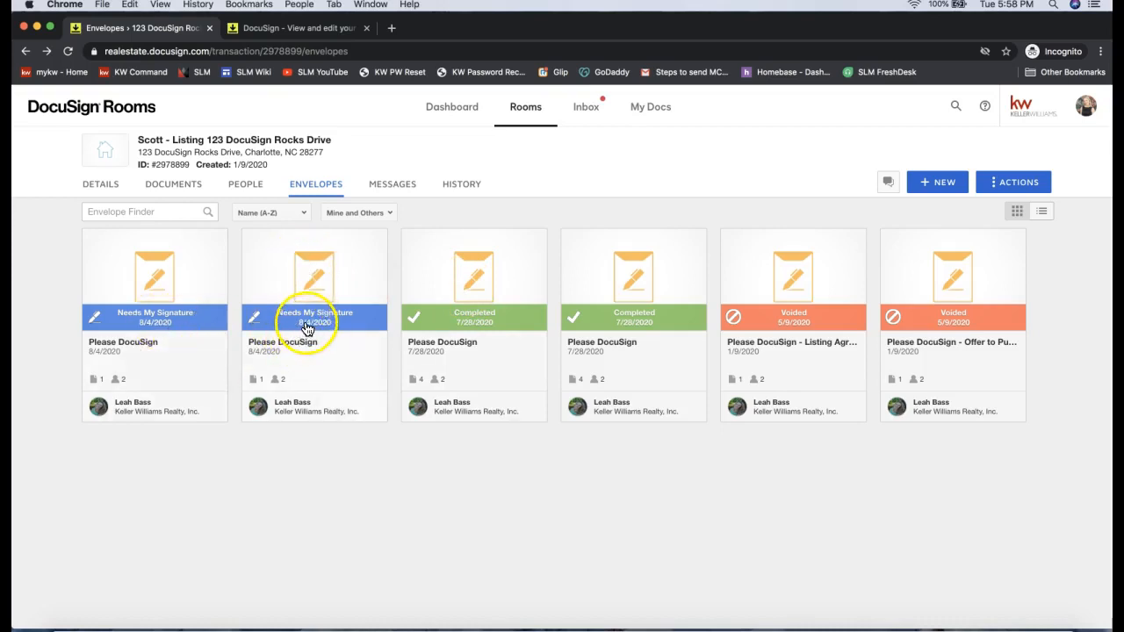
click(313, 313)
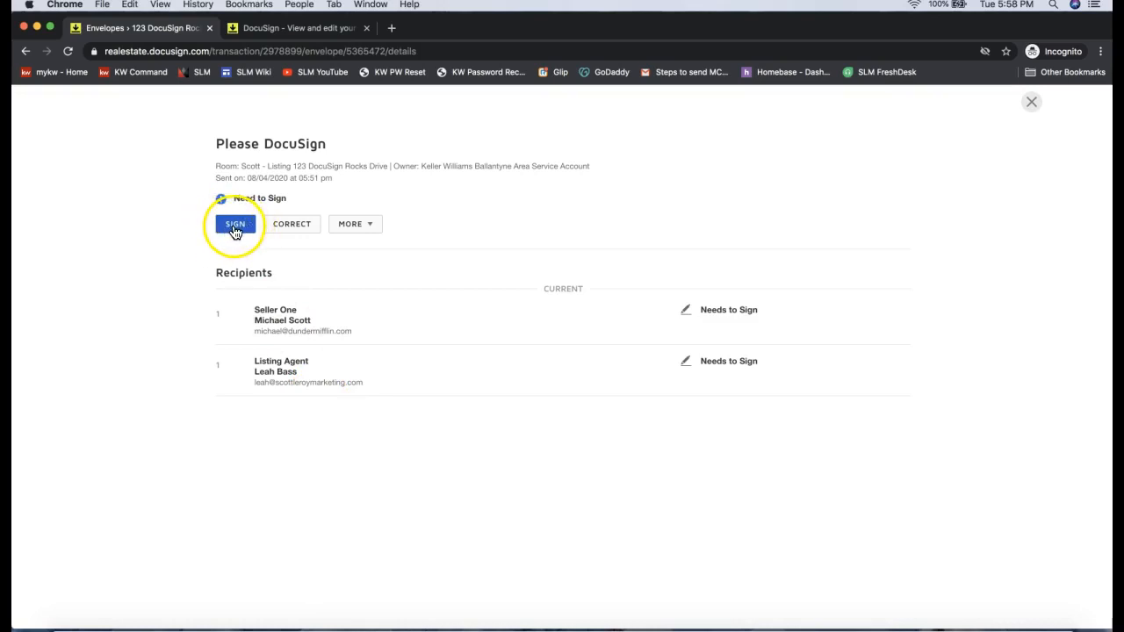
Step: Start signing, dismiss the browser location request, and continue past the review notice
click(235, 224)
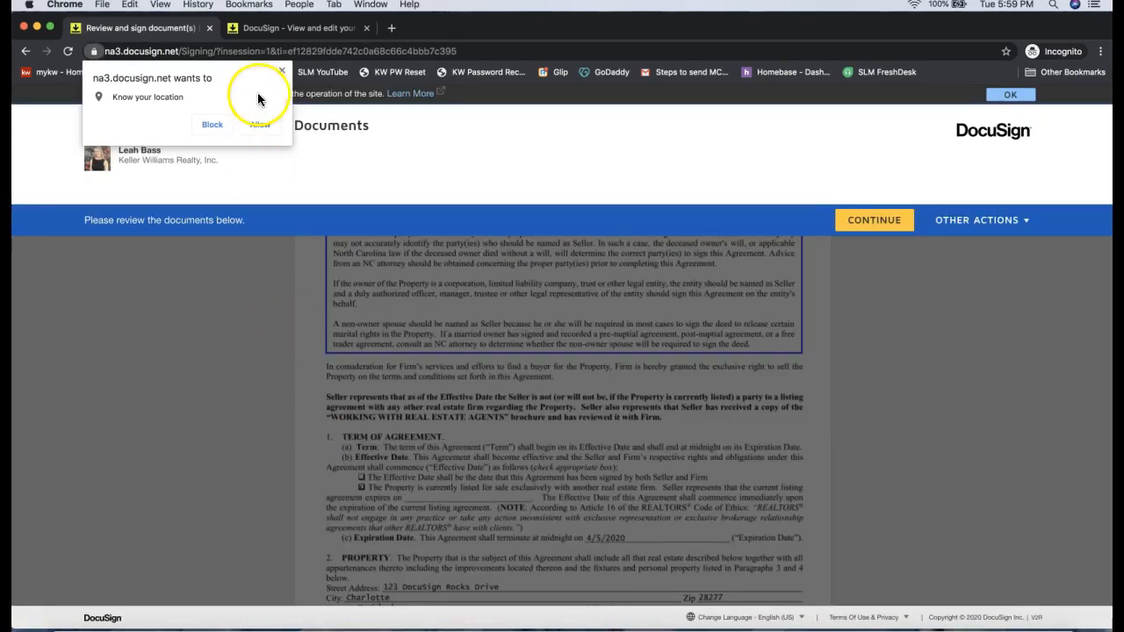
click(260, 124)
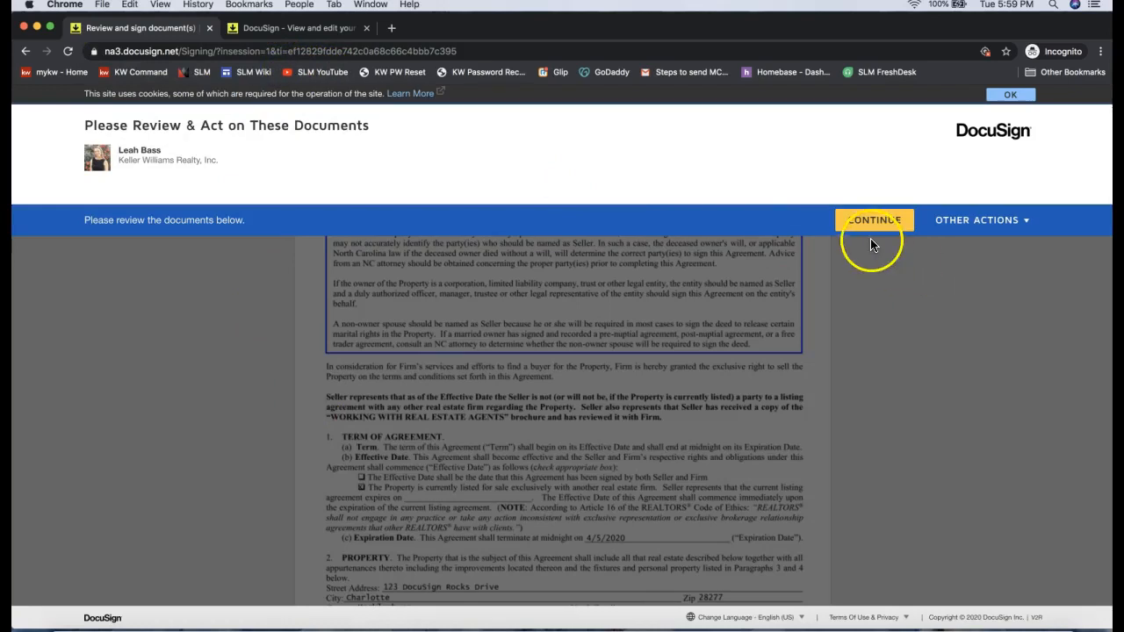
mouse_move(874, 221)
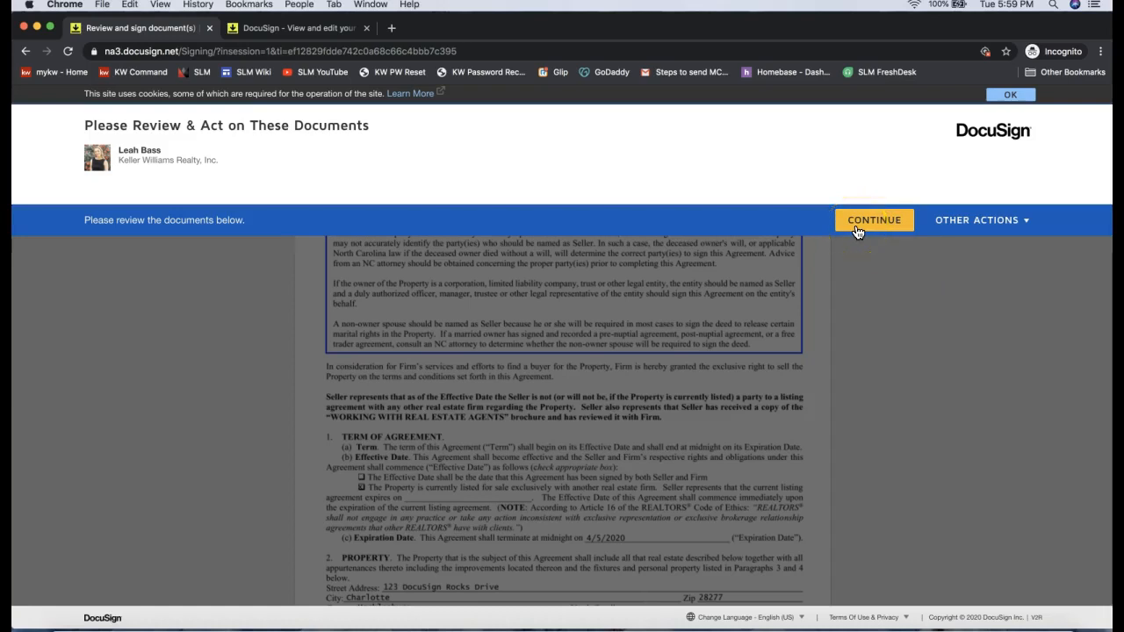
click(874, 220)
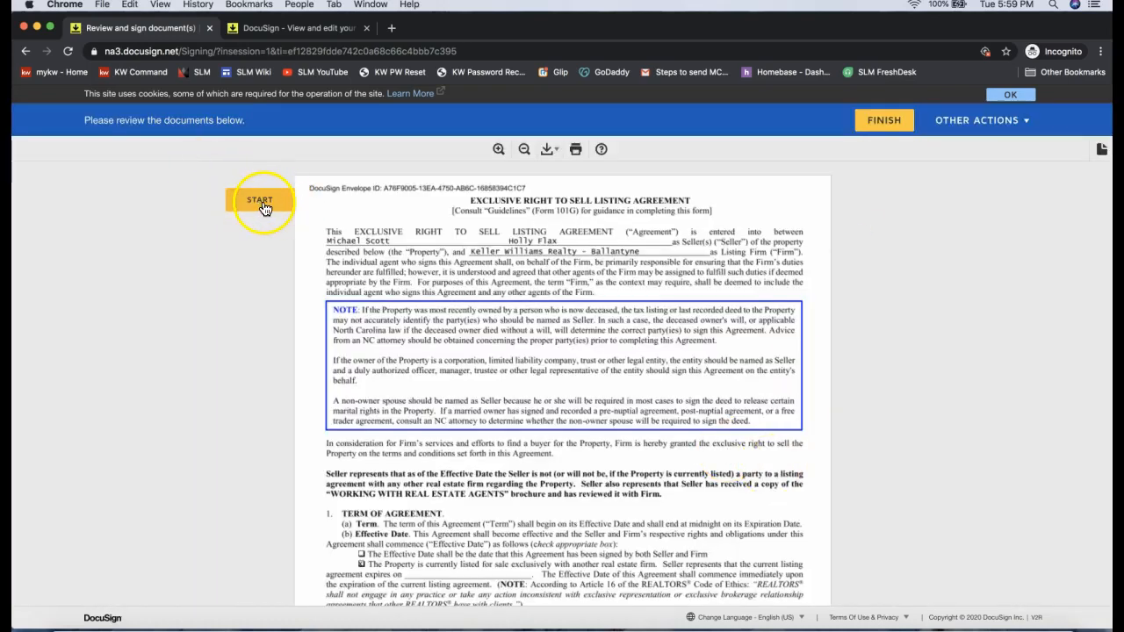
Step: Apply the agent's initials on pages 1 and 2, then bring up their Change/Clear options
click(260, 201)
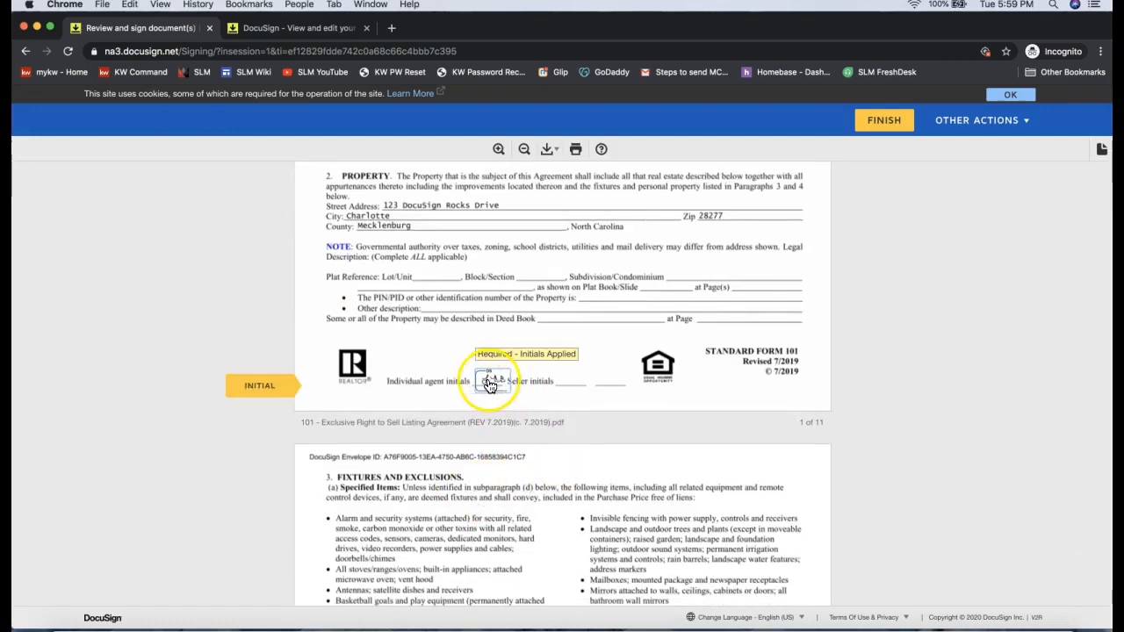
click(492, 382)
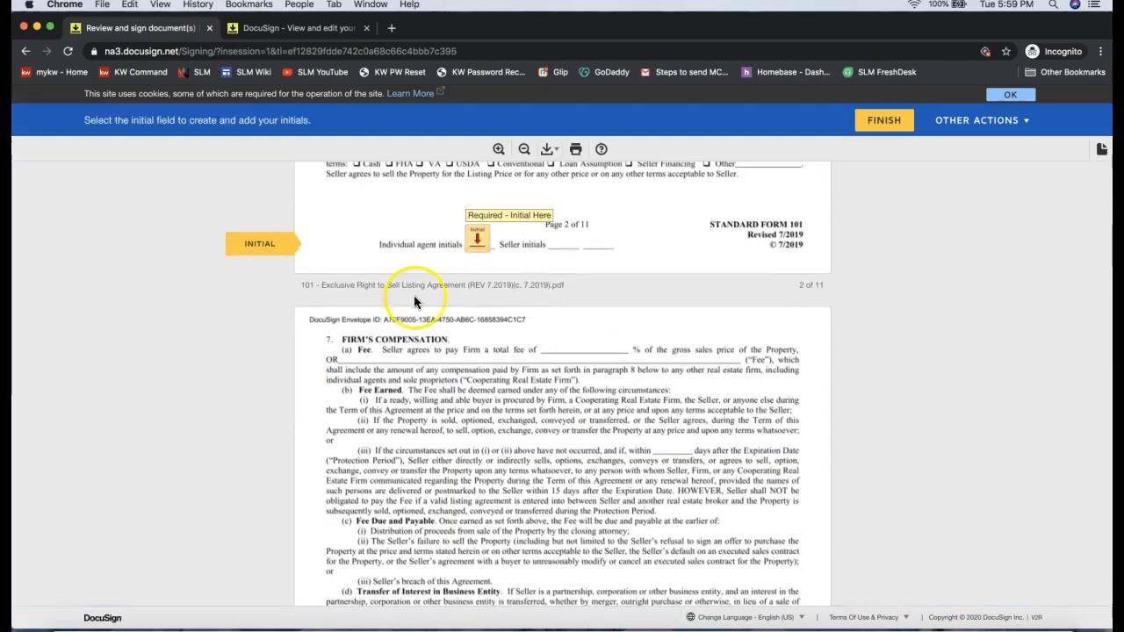
scroll(down, 3)
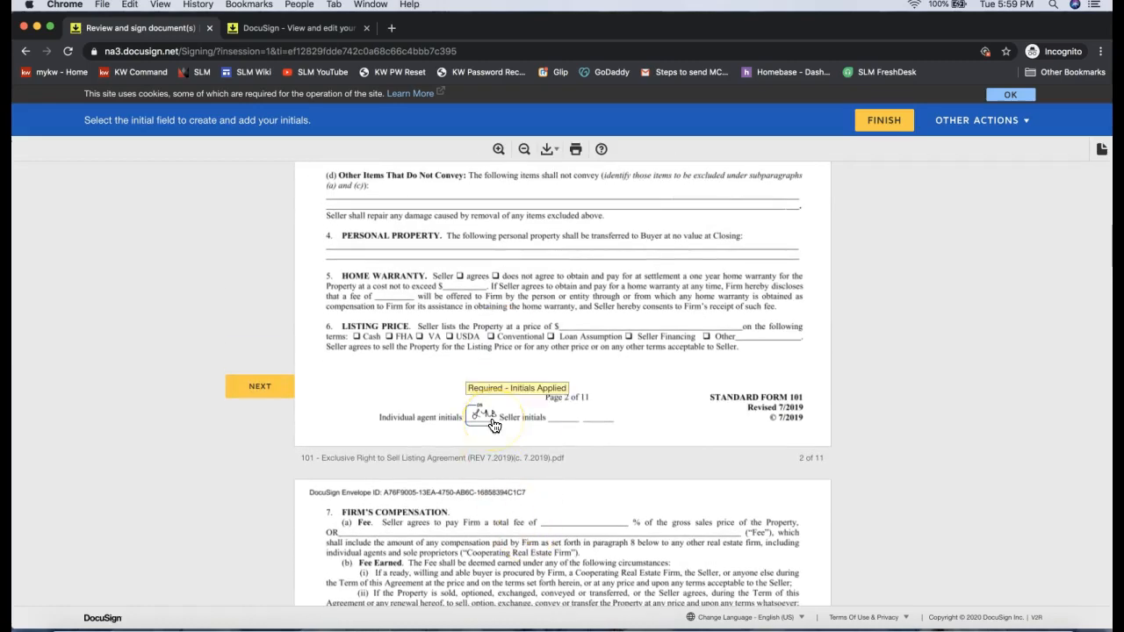
click(482, 416)
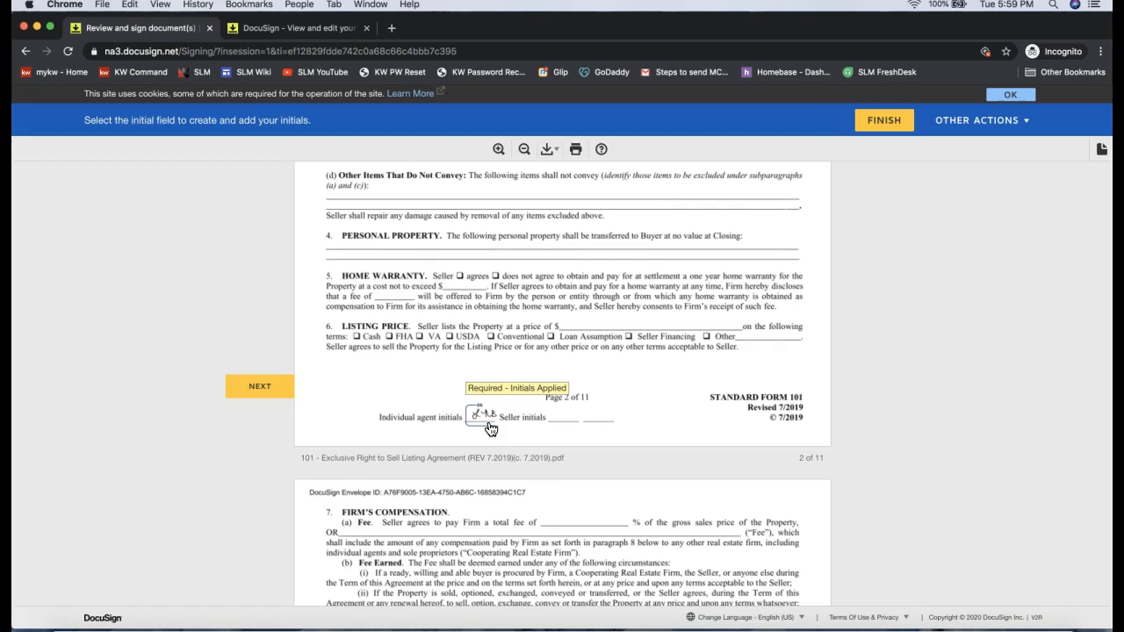
mouse_move(346, 430)
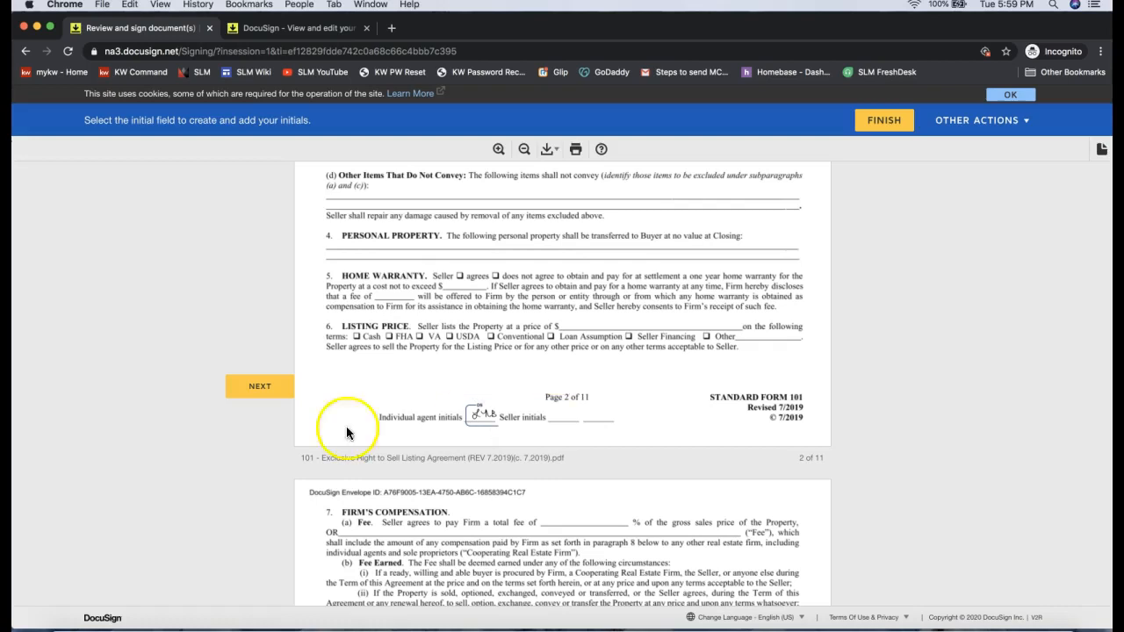
mouse_move(496, 512)
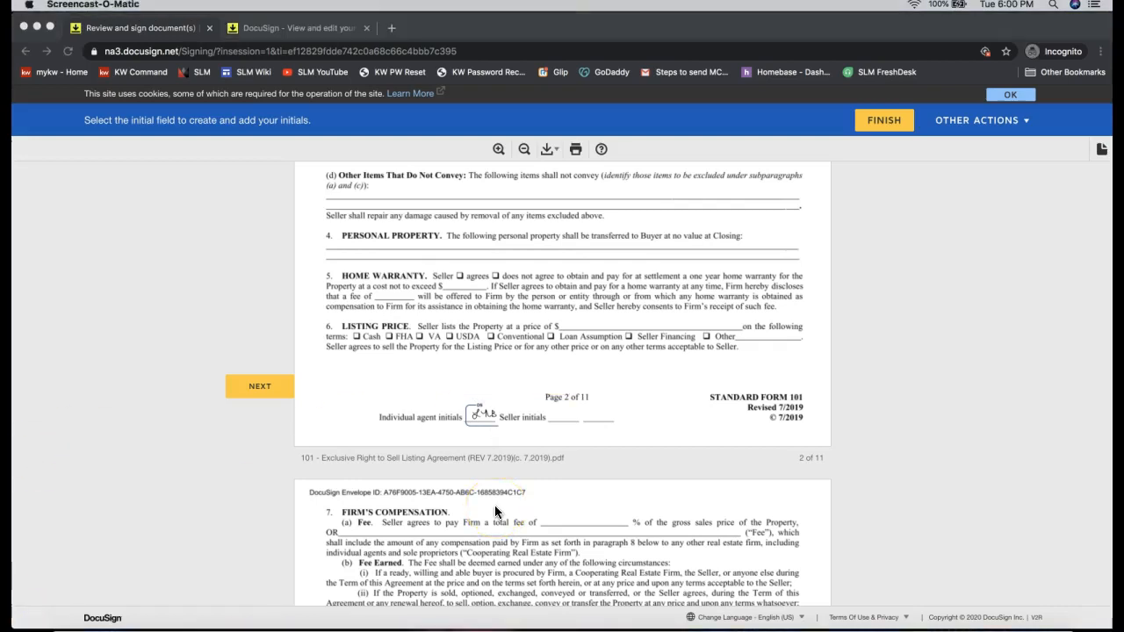
click(481, 417)
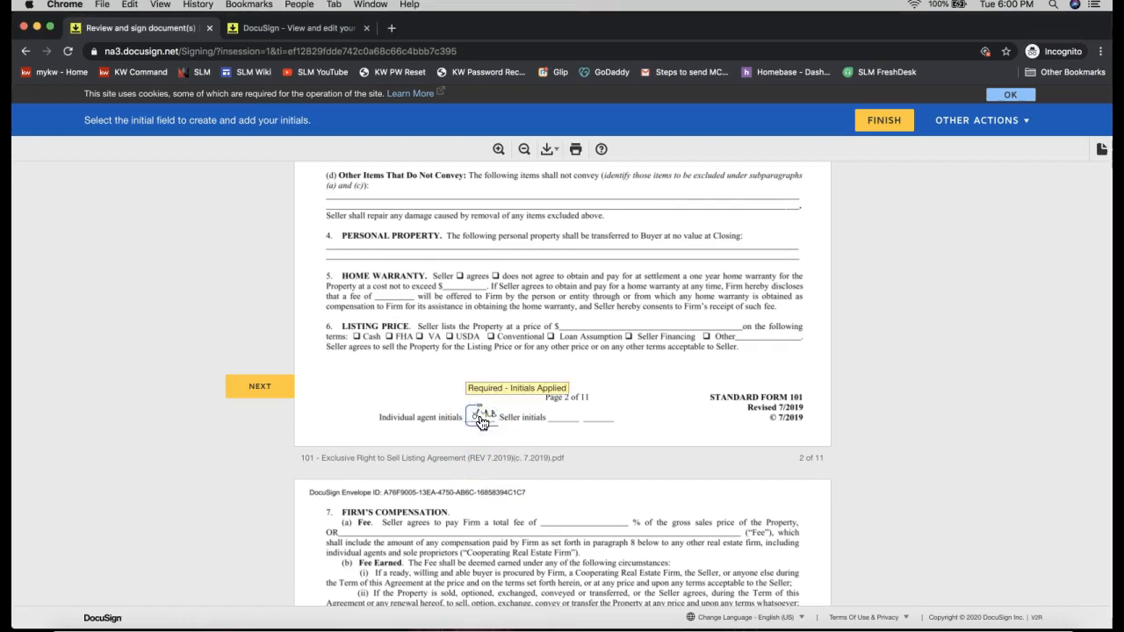
click(481, 417)
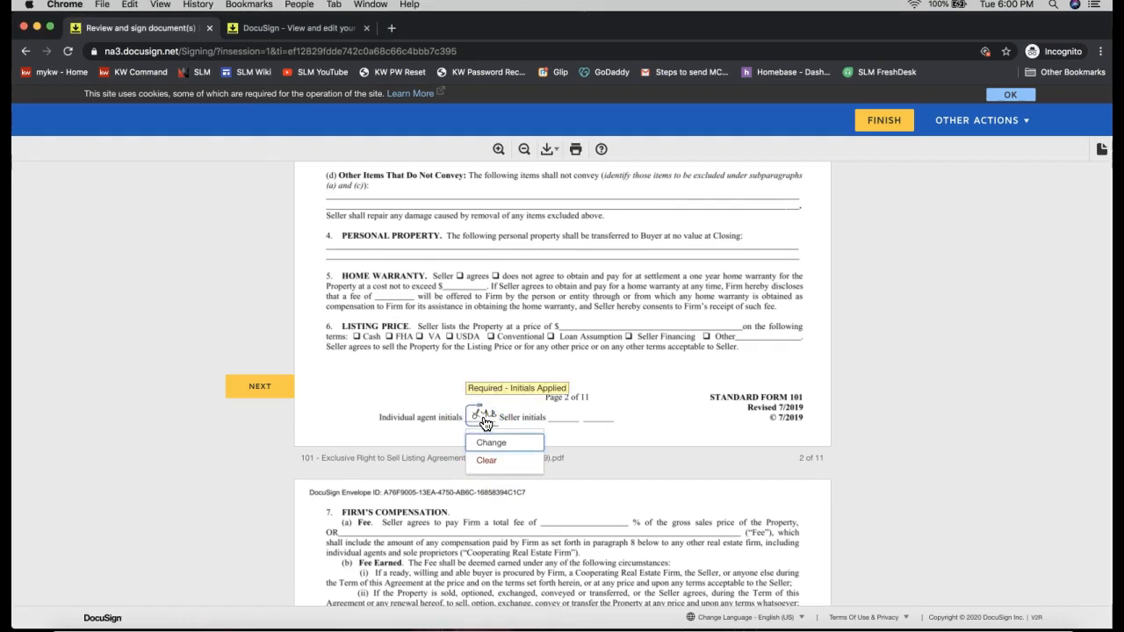
mouse_move(490, 466)
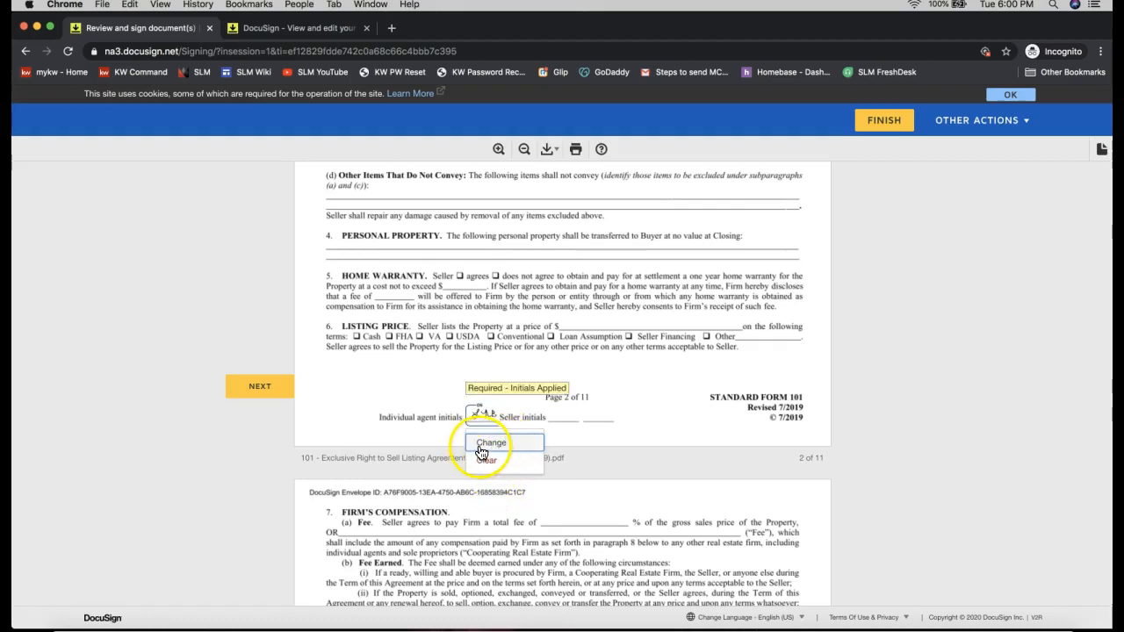
Step: Adopt the saved Leah Bass two-letter initials and replace all previously applied initials
click(490, 443)
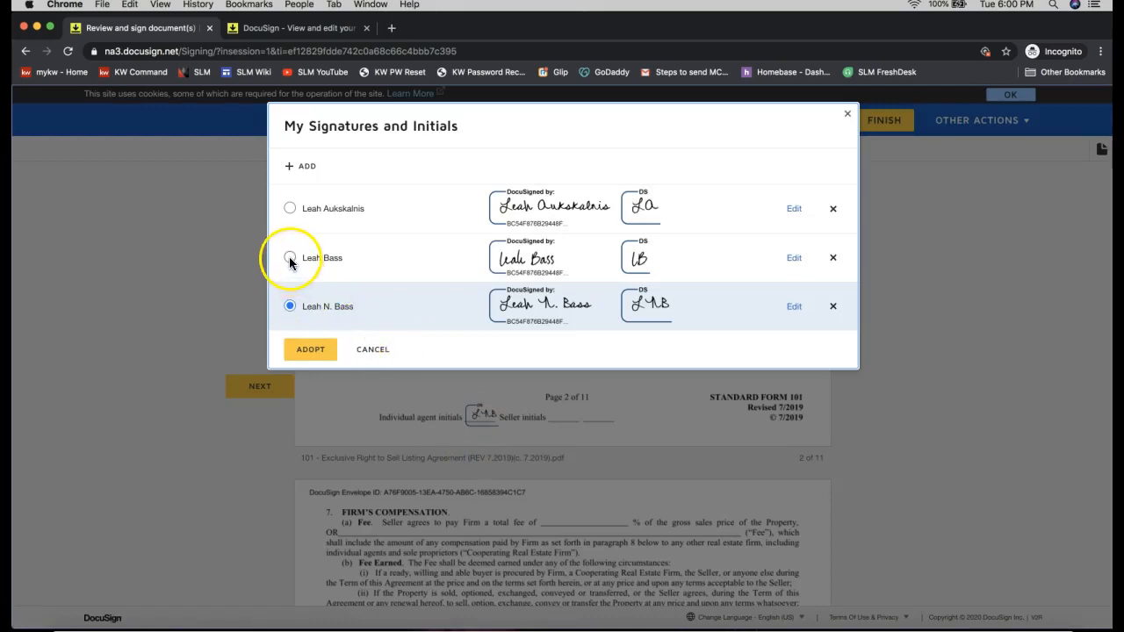
click(290, 257)
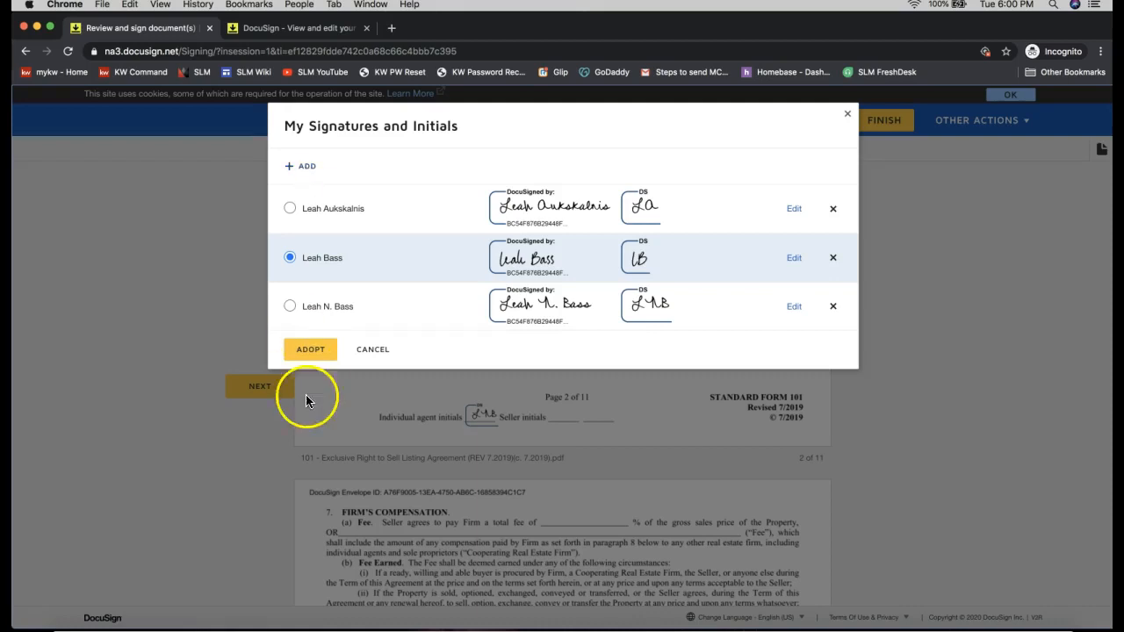
click(310, 349)
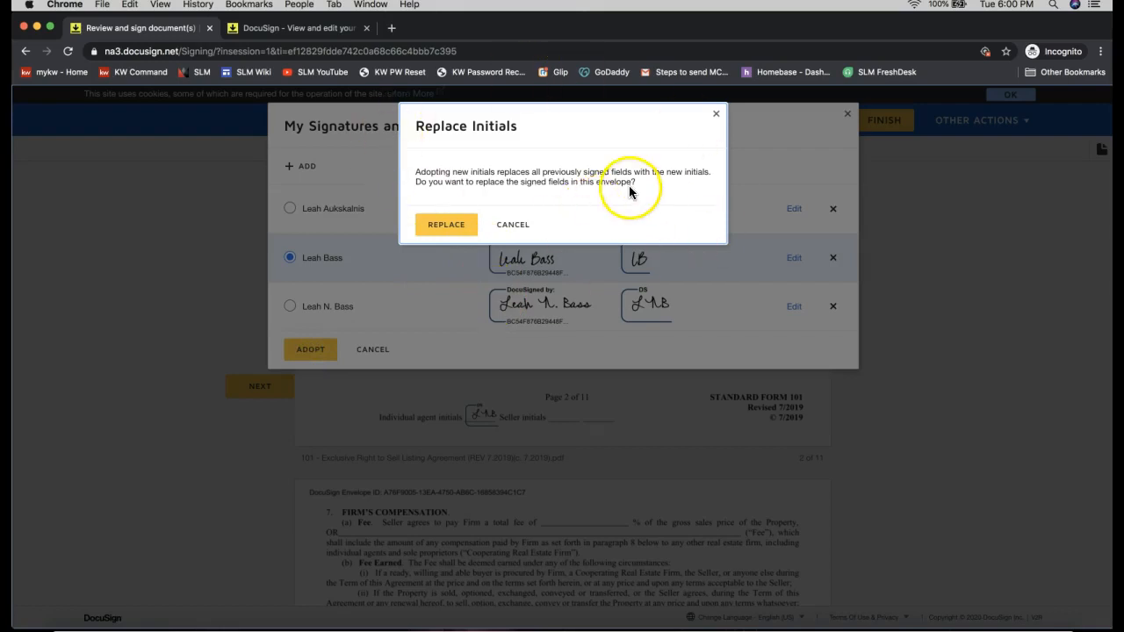
mouse_move(508, 314)
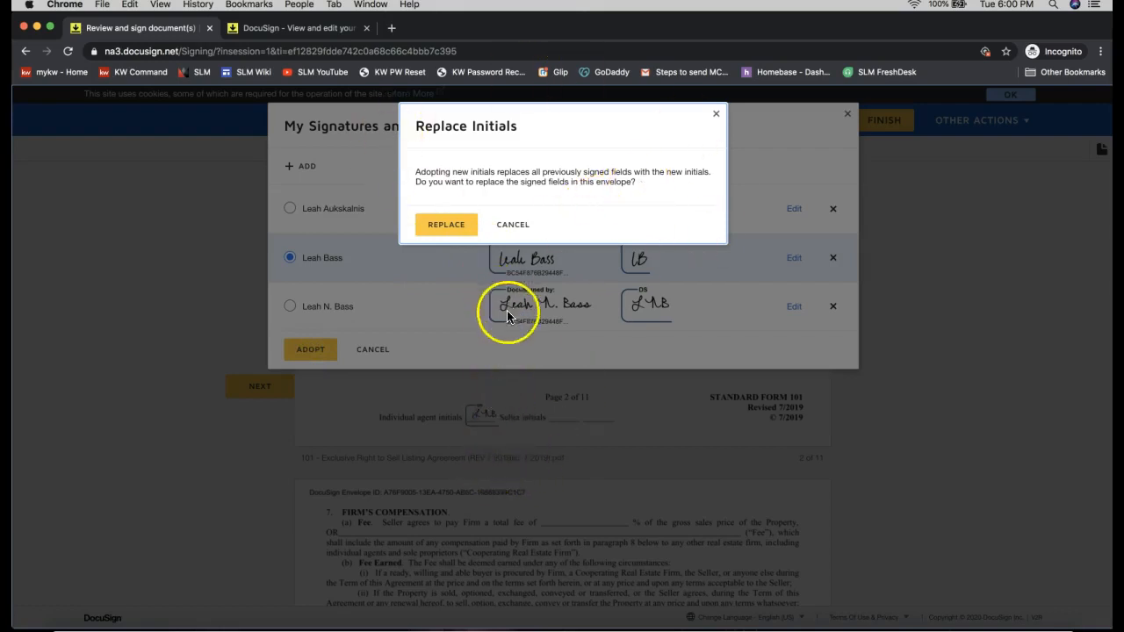
mouse_move(465, 380)
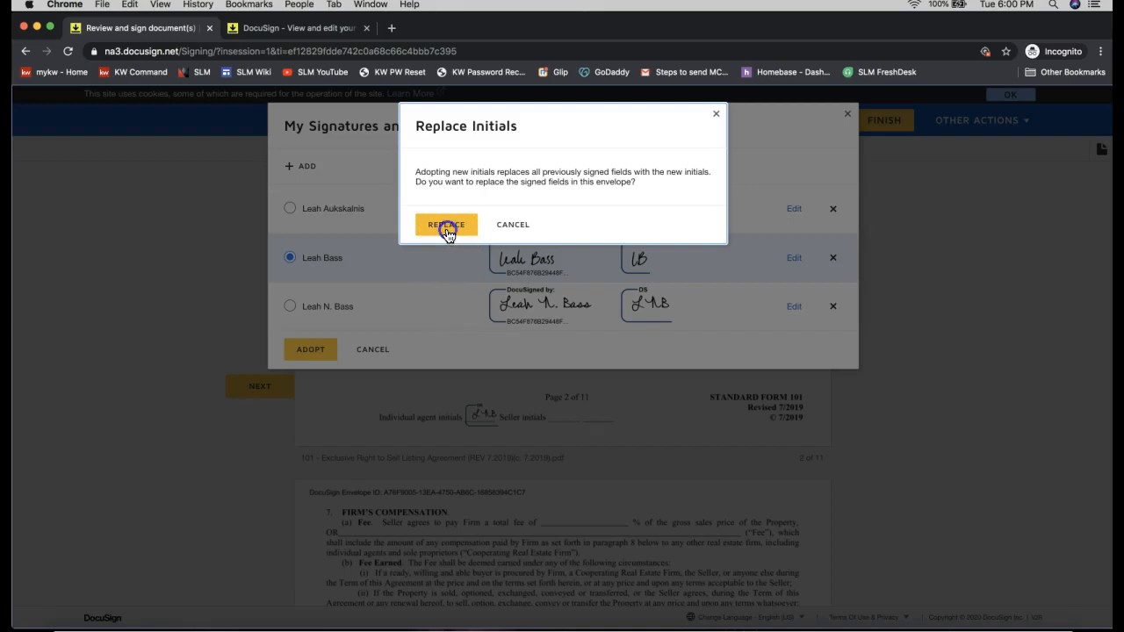
click(446, 225)
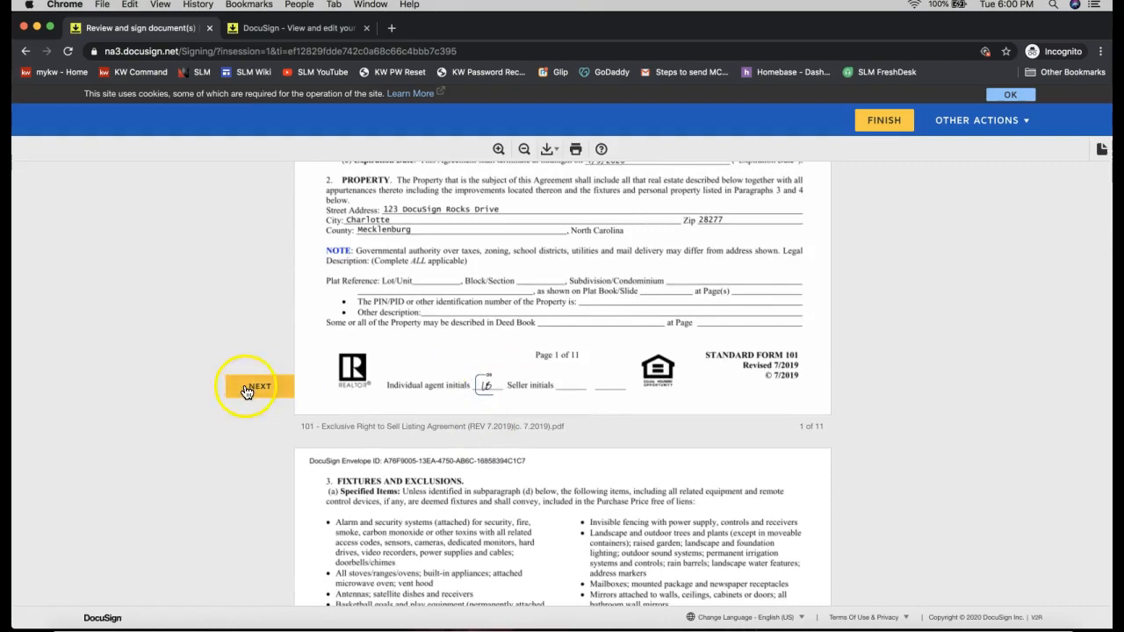
Step: Initial the remaining agent fields on pages 4, 6, 7, 10 and 5 until 'Done!' appears
click(258, 387)
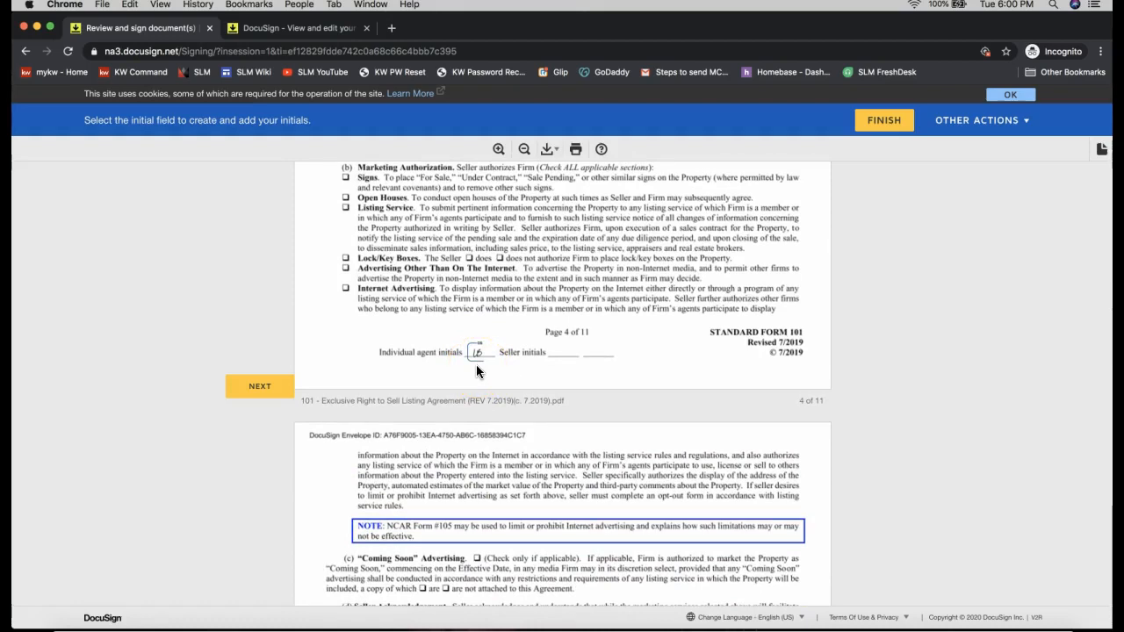
scroll(down, 3)
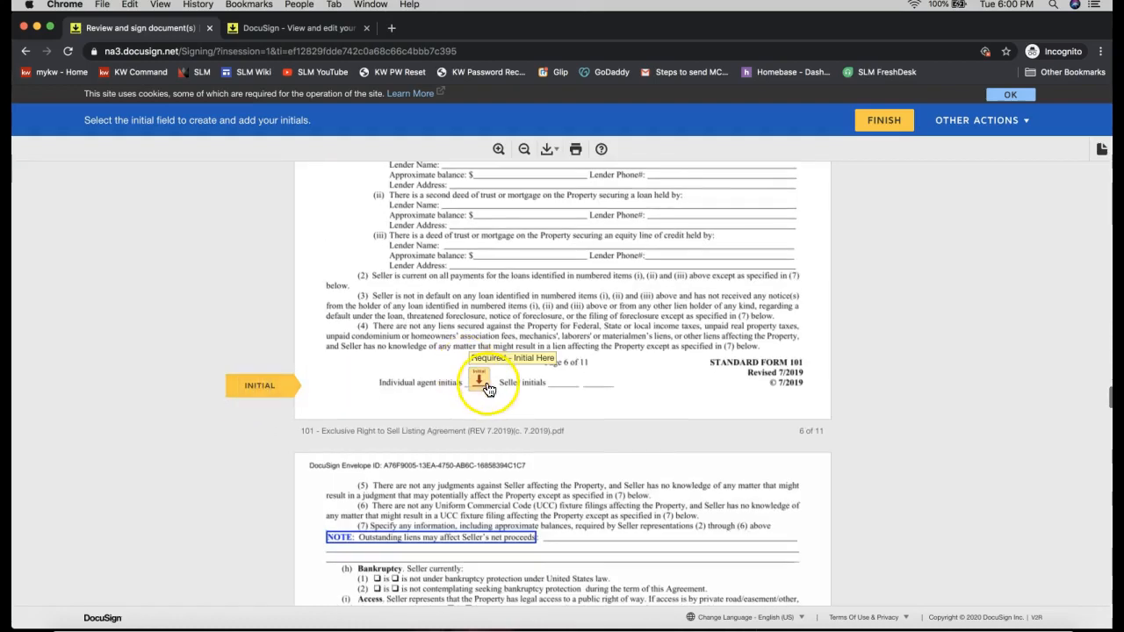
click(479, 382)
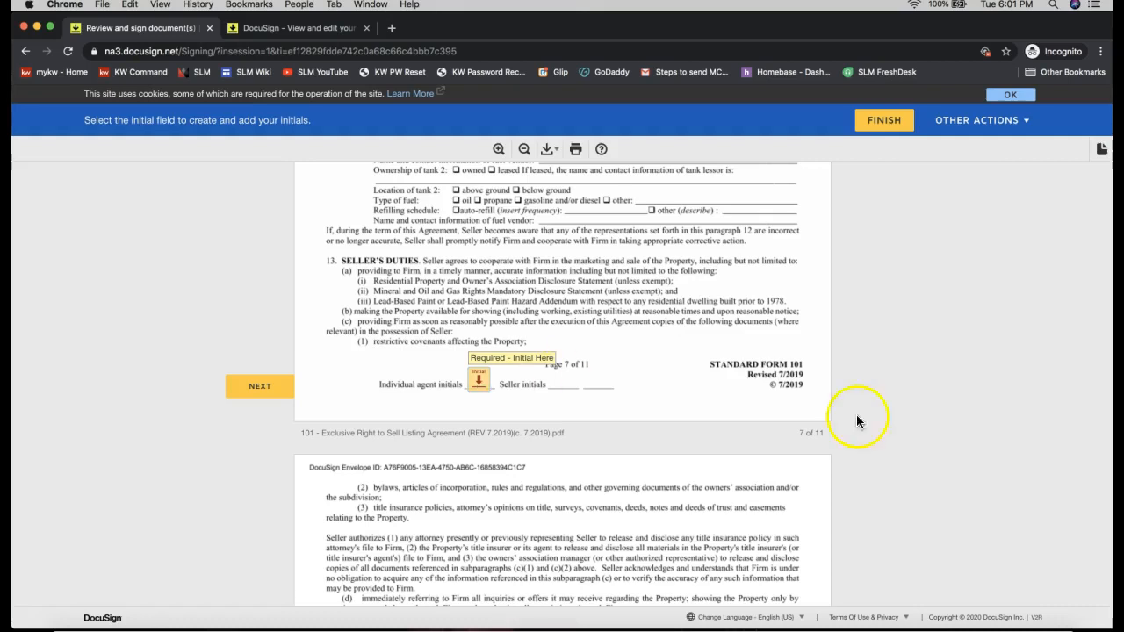
mouse_move(884, 429)
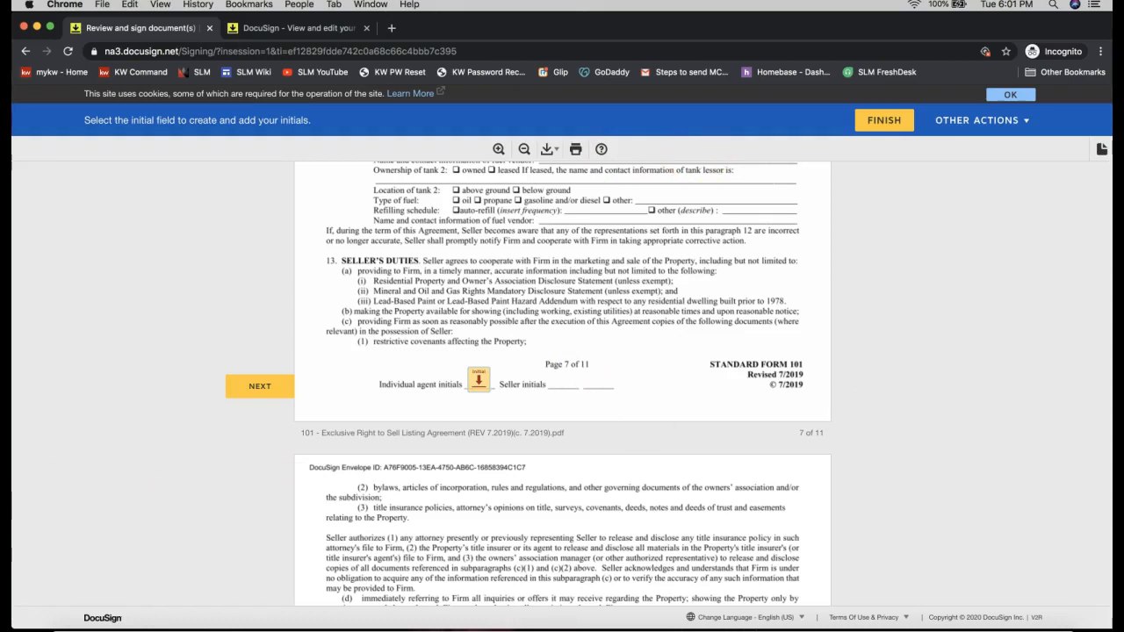
click(981, 120)
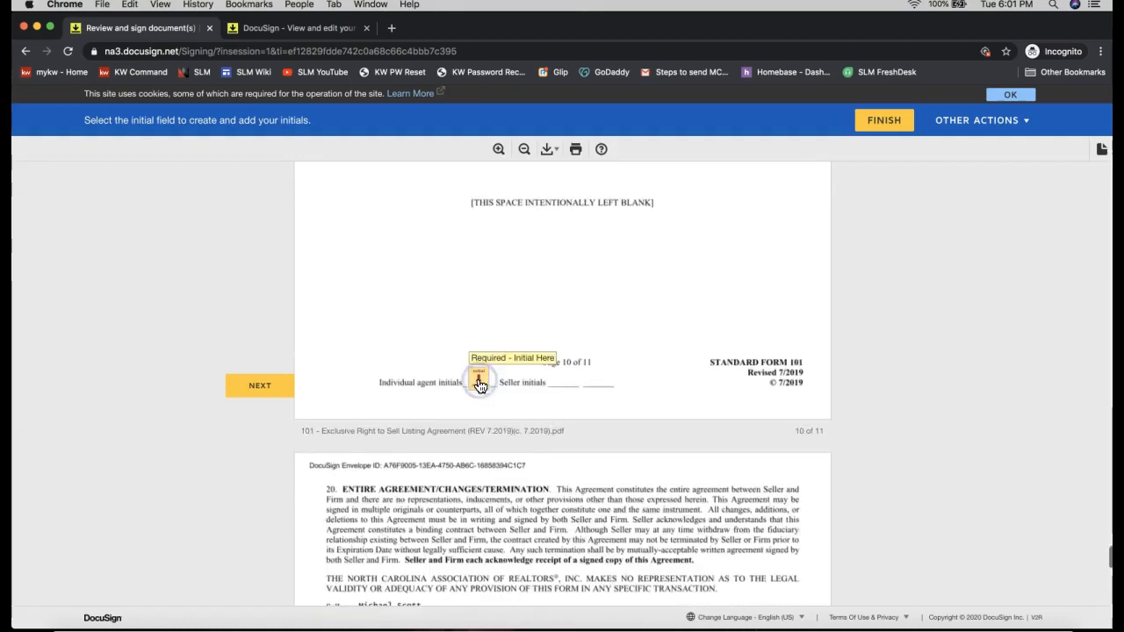
click(479, 378)
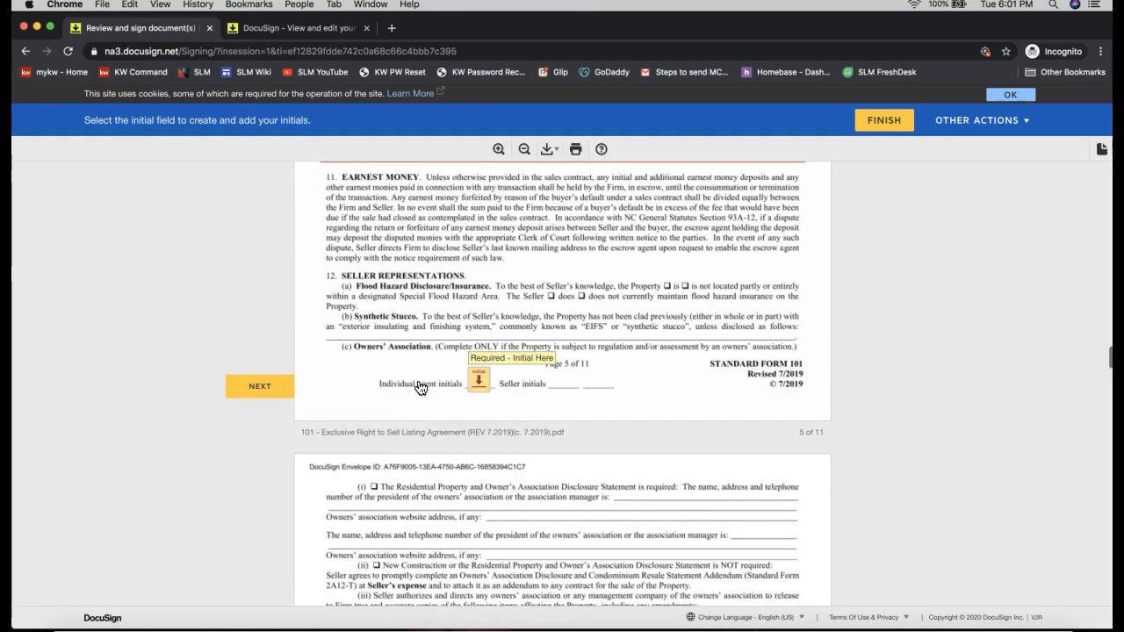
click(477, 383)
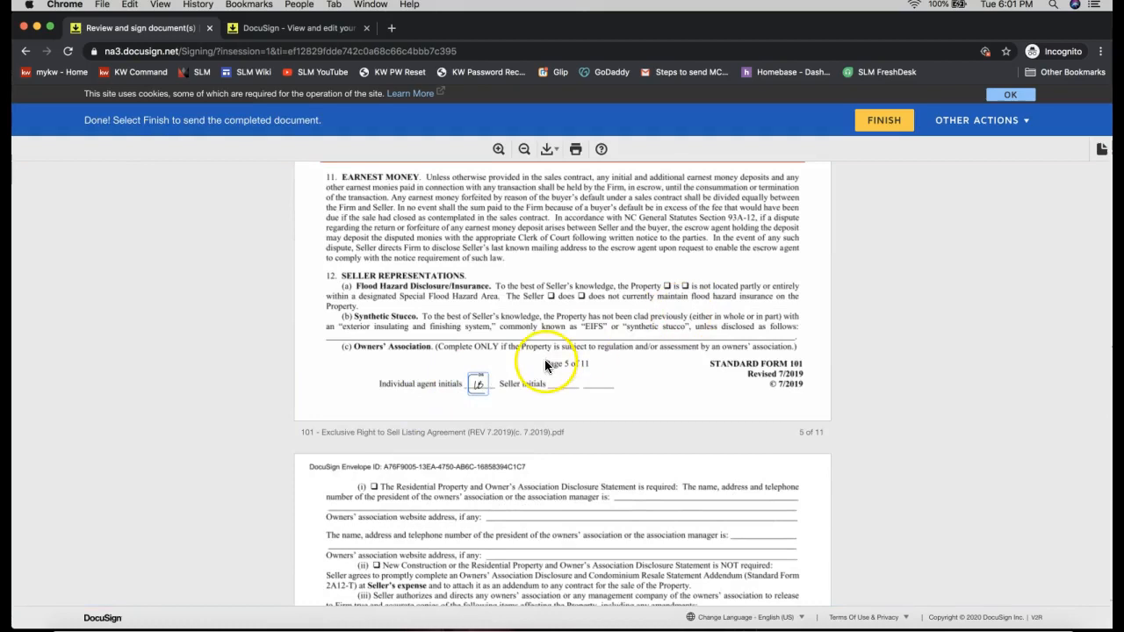
mouse_move(889, 174)
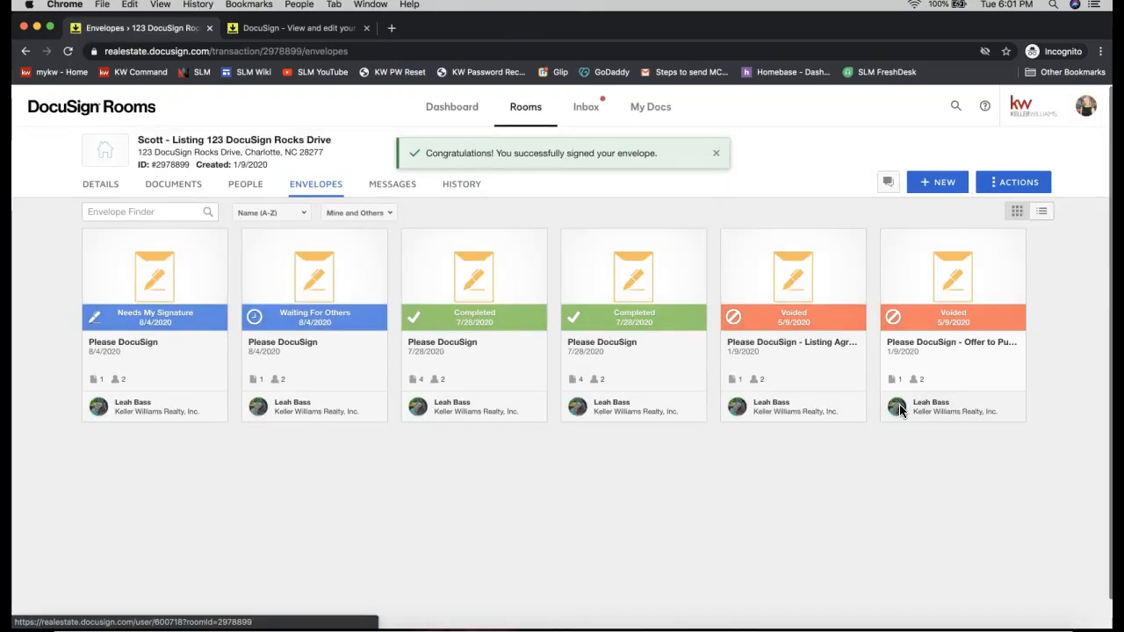
Step: Close the 'Congratulations! You successfully signed your envelope.' banner on the Envelopes tab
click(716, 152)
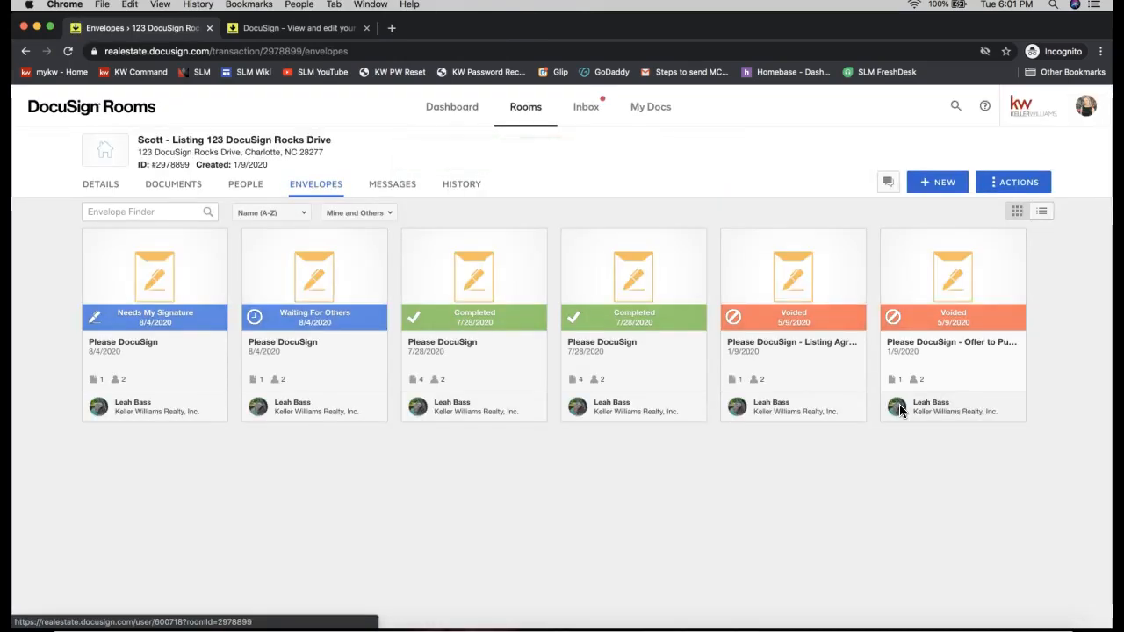